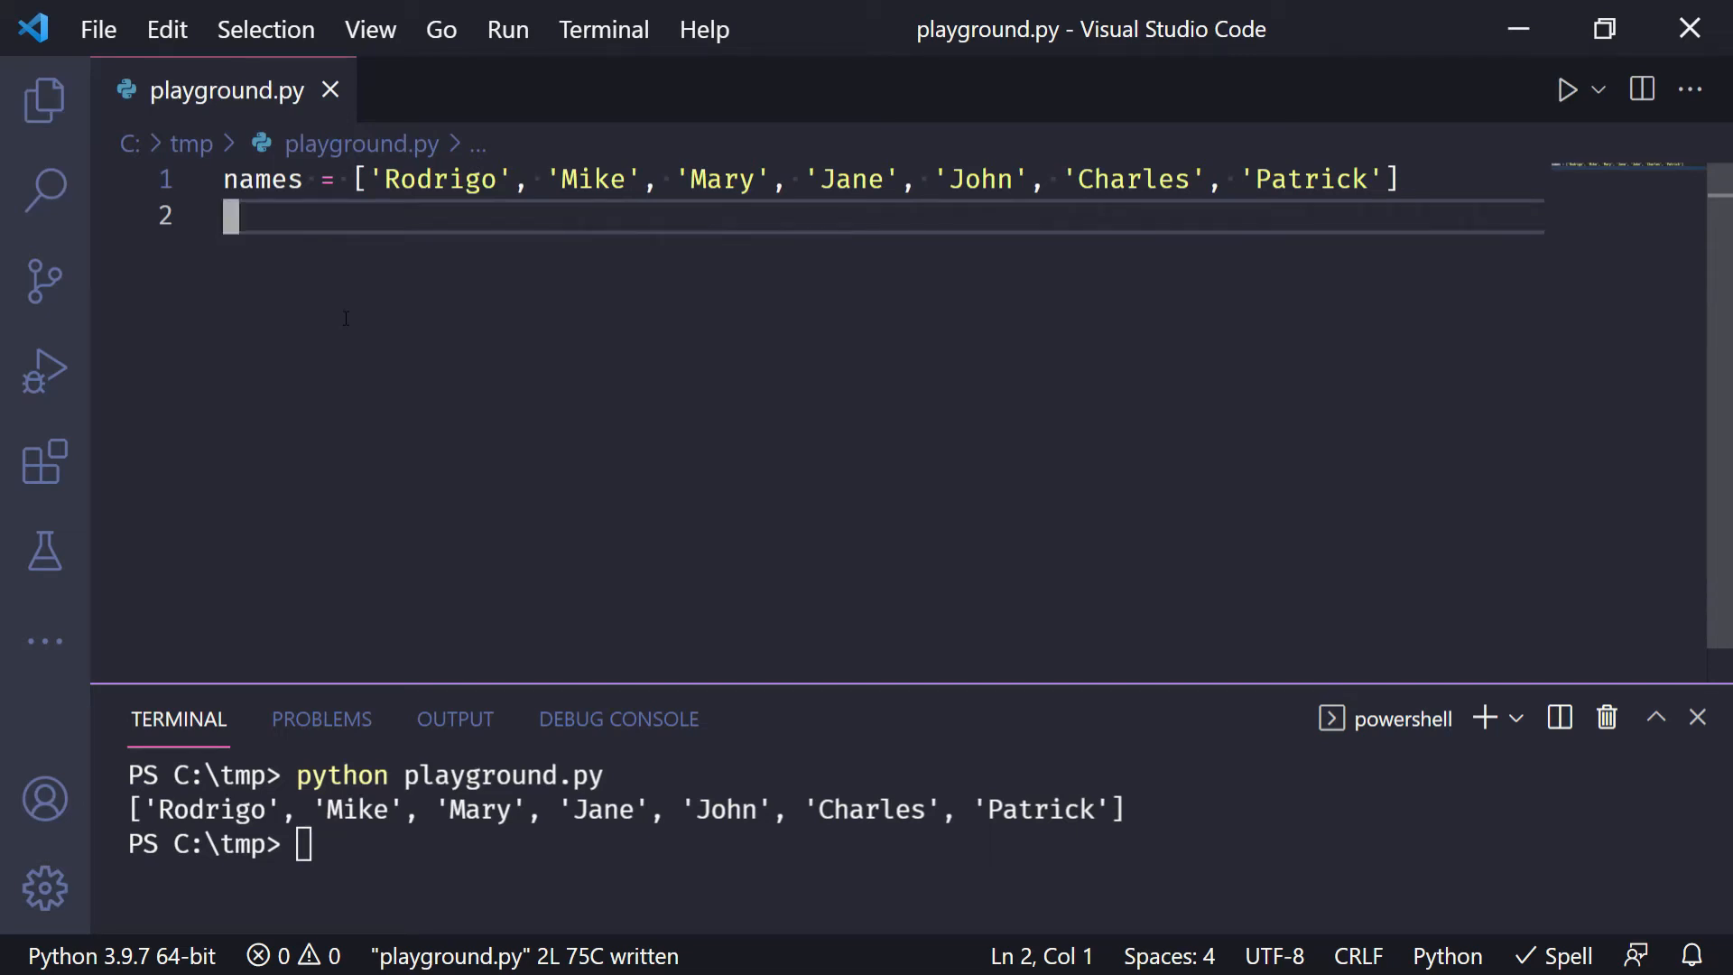
- Review the names list (Rodrigo, Charles, Patrick) and start a new line below it
key(Enter)
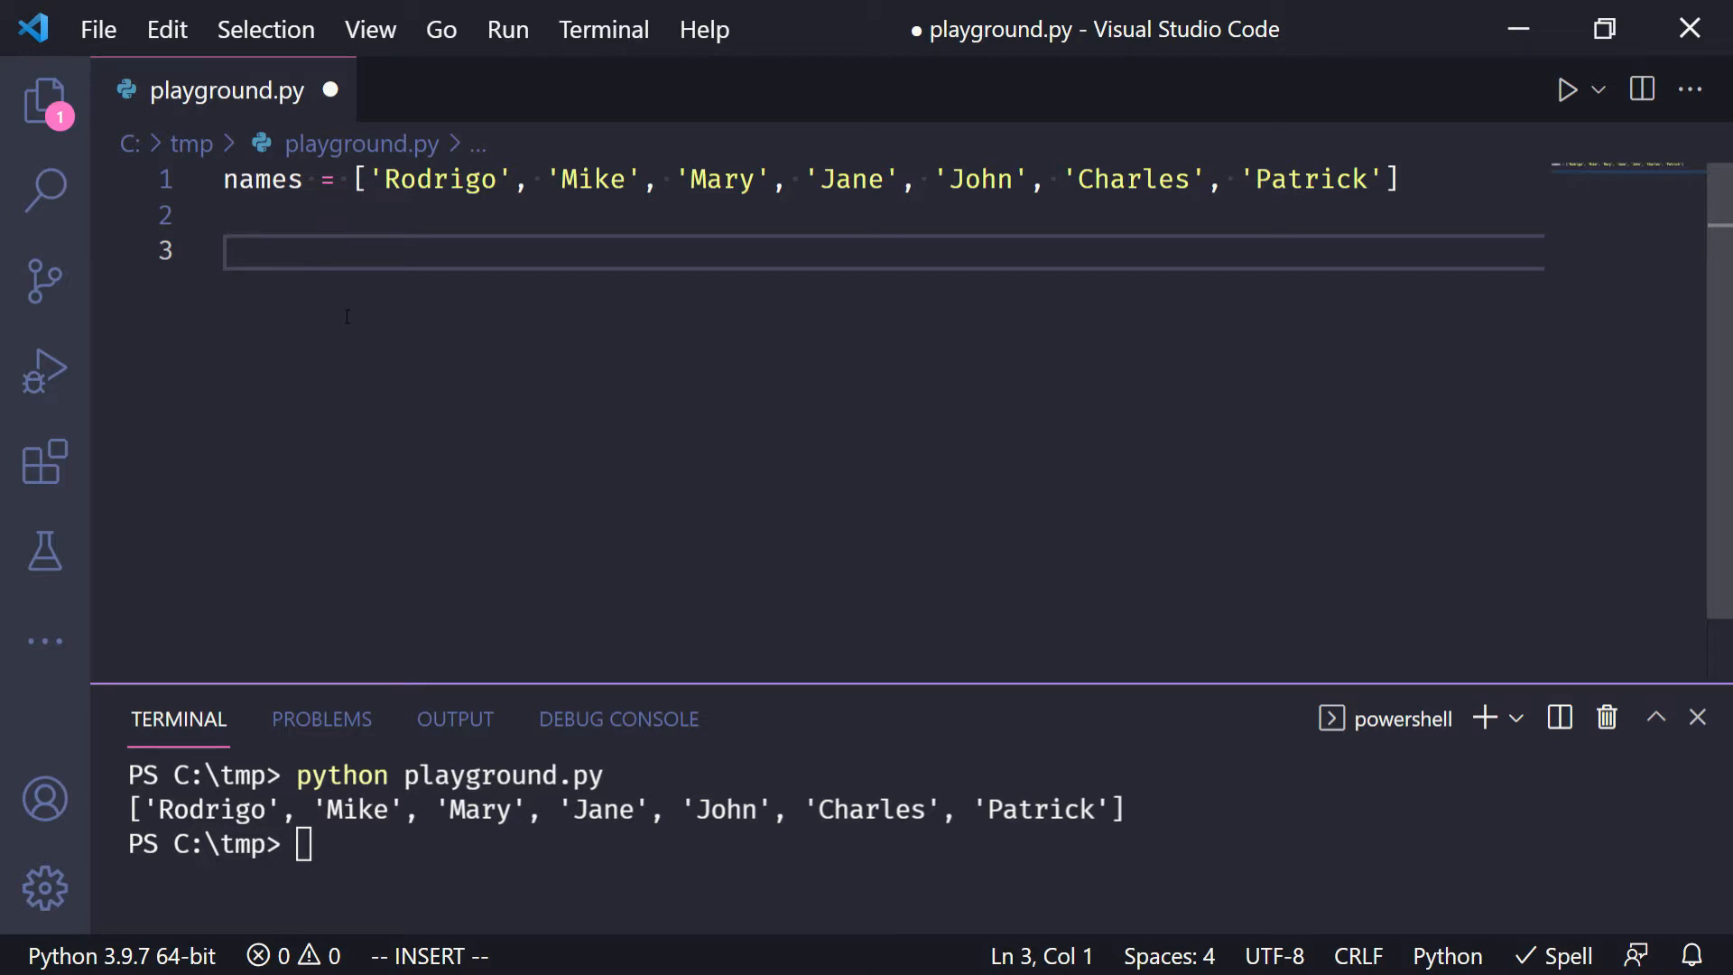
double_click(437, 179)
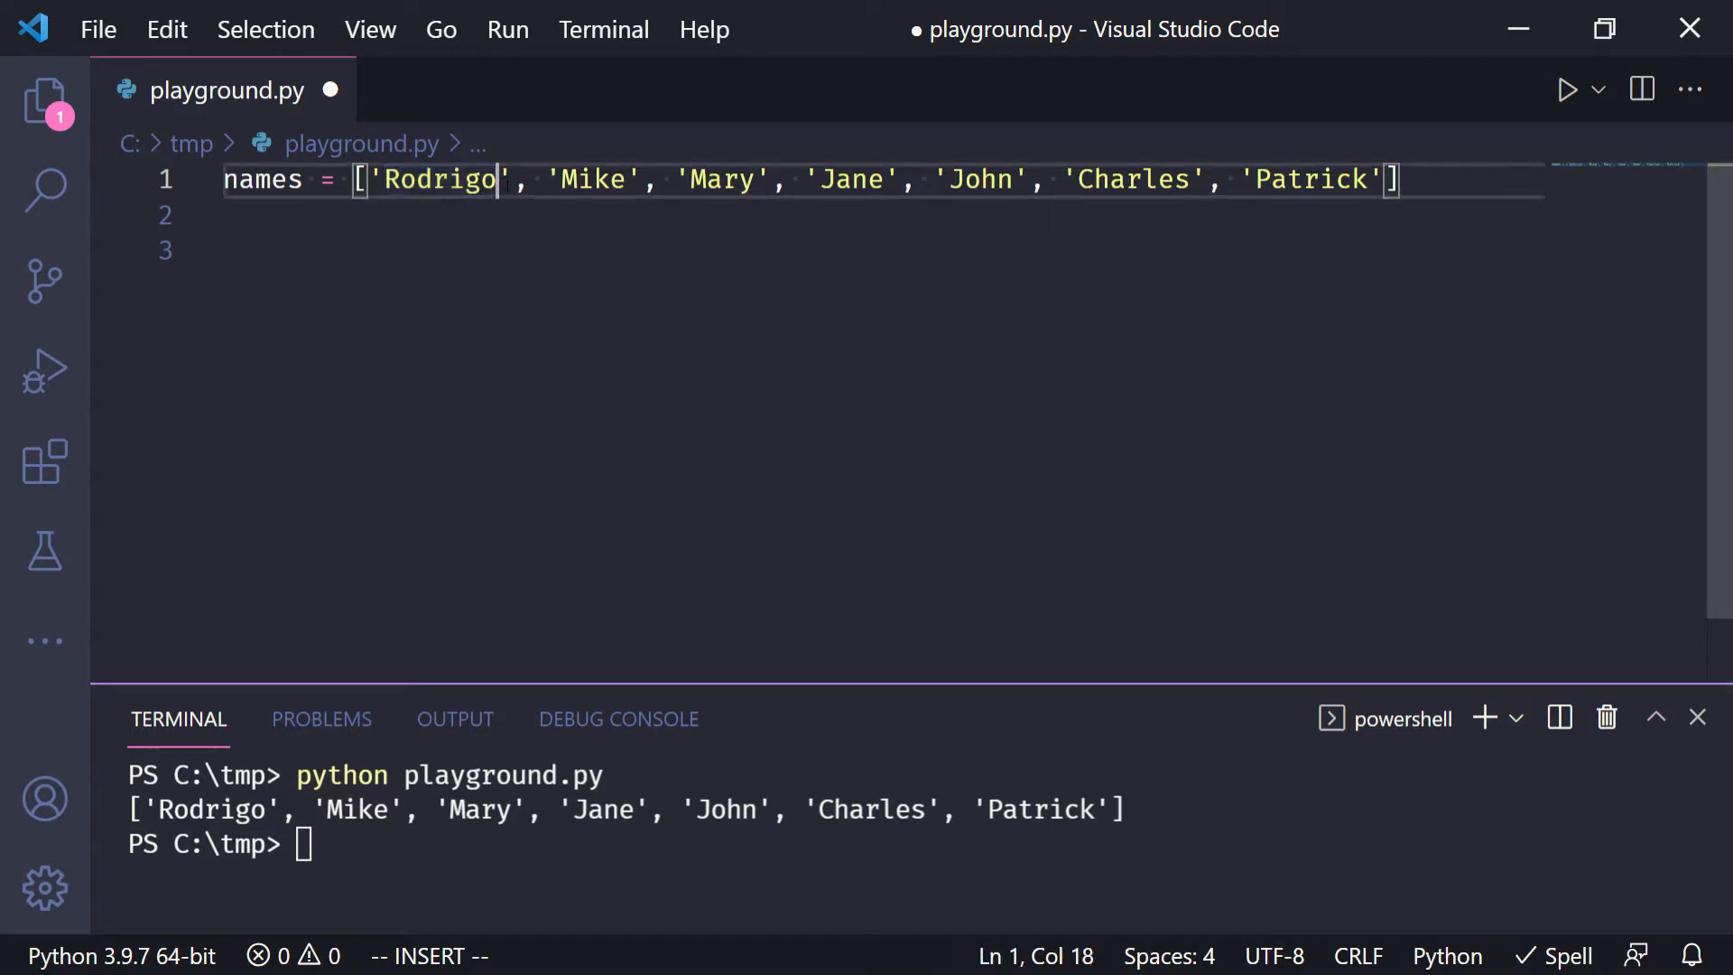
double_click(594, 178)
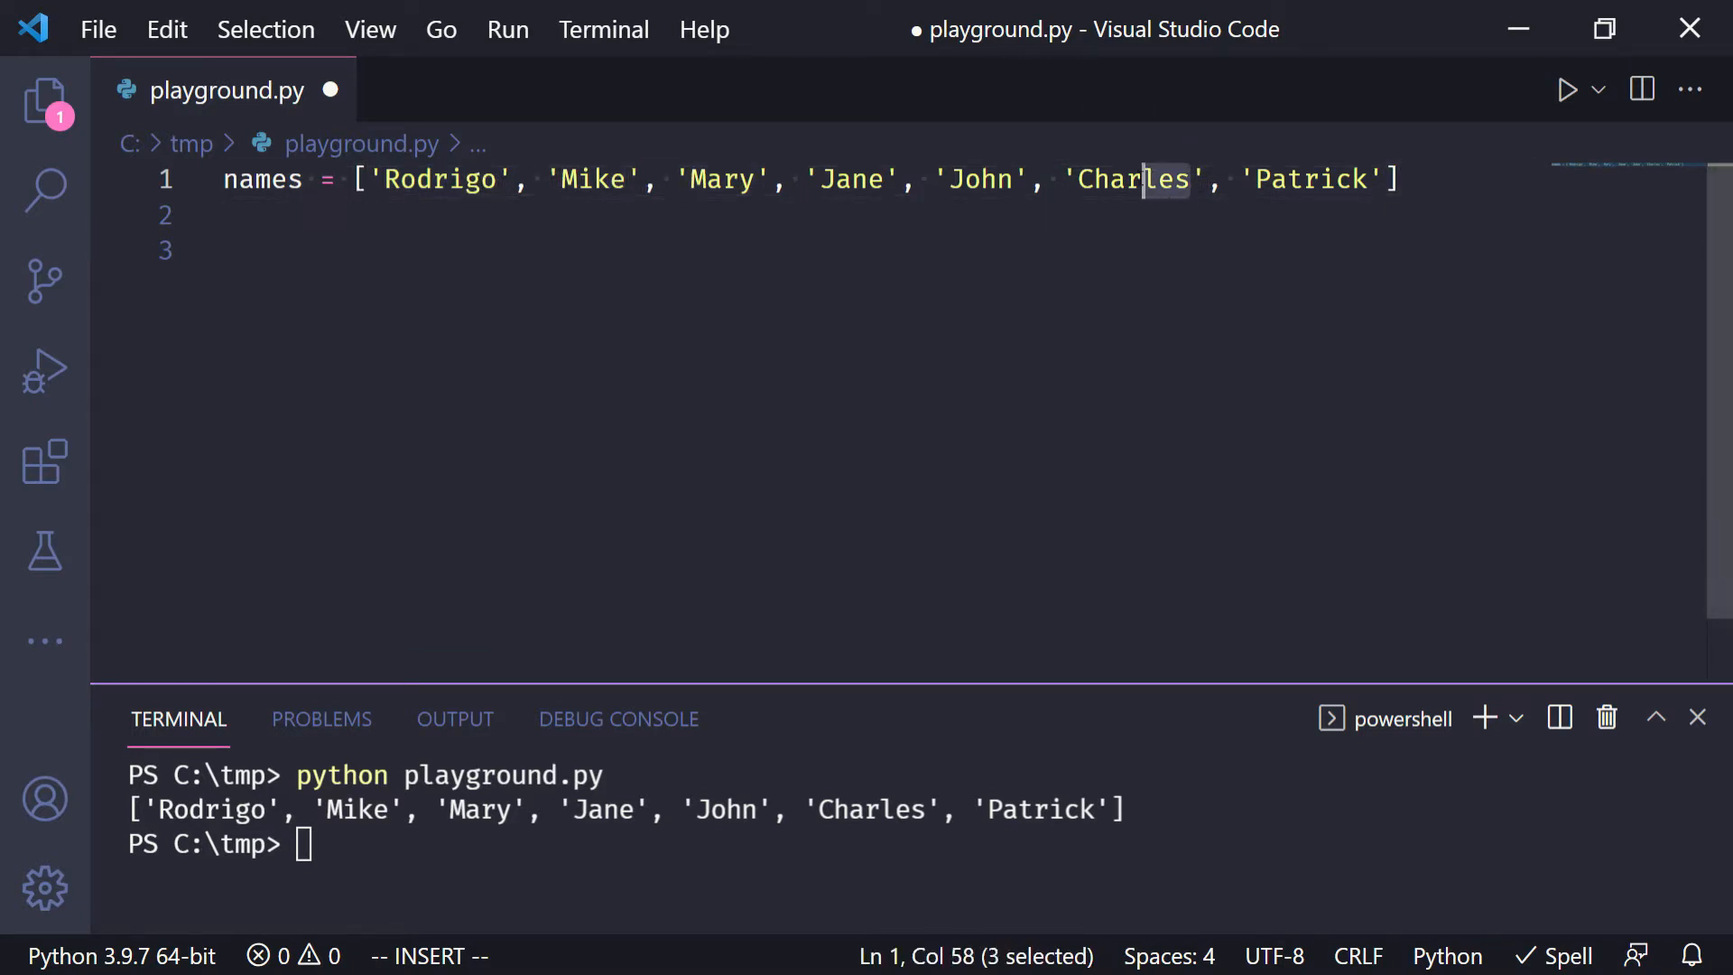
double_click(1310, 179)
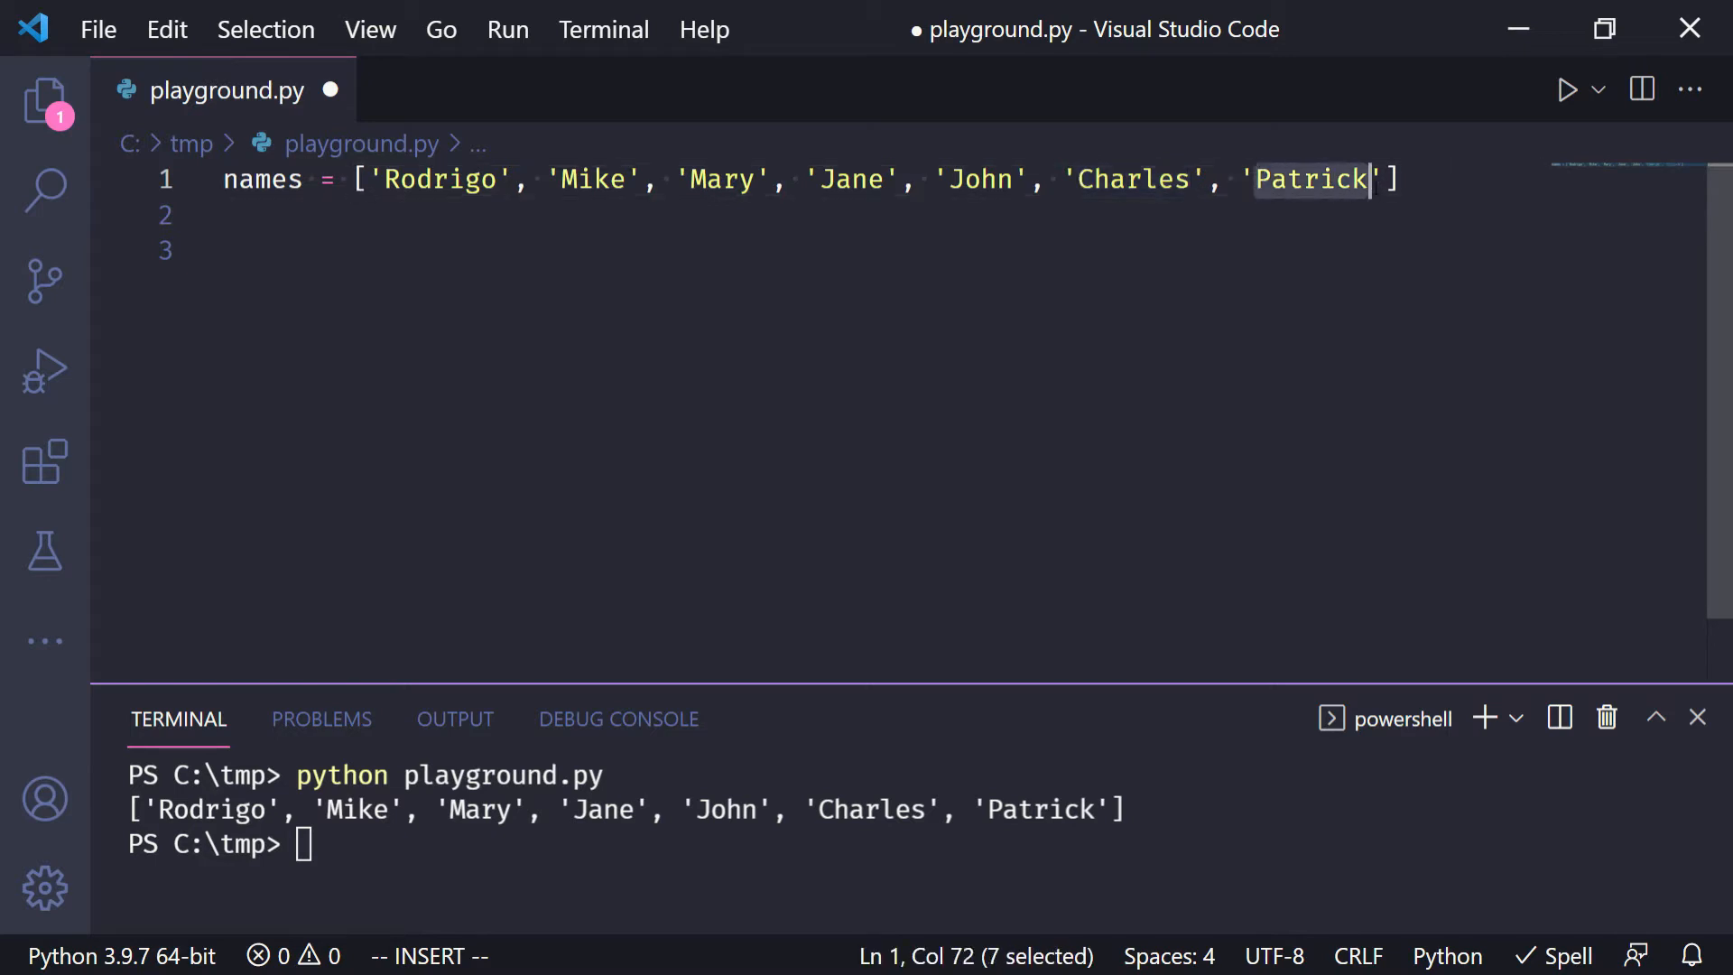
- Write a for loop appending len(name) to lengths for each name, then print(lengths)
text(lengths = [)
text(for)
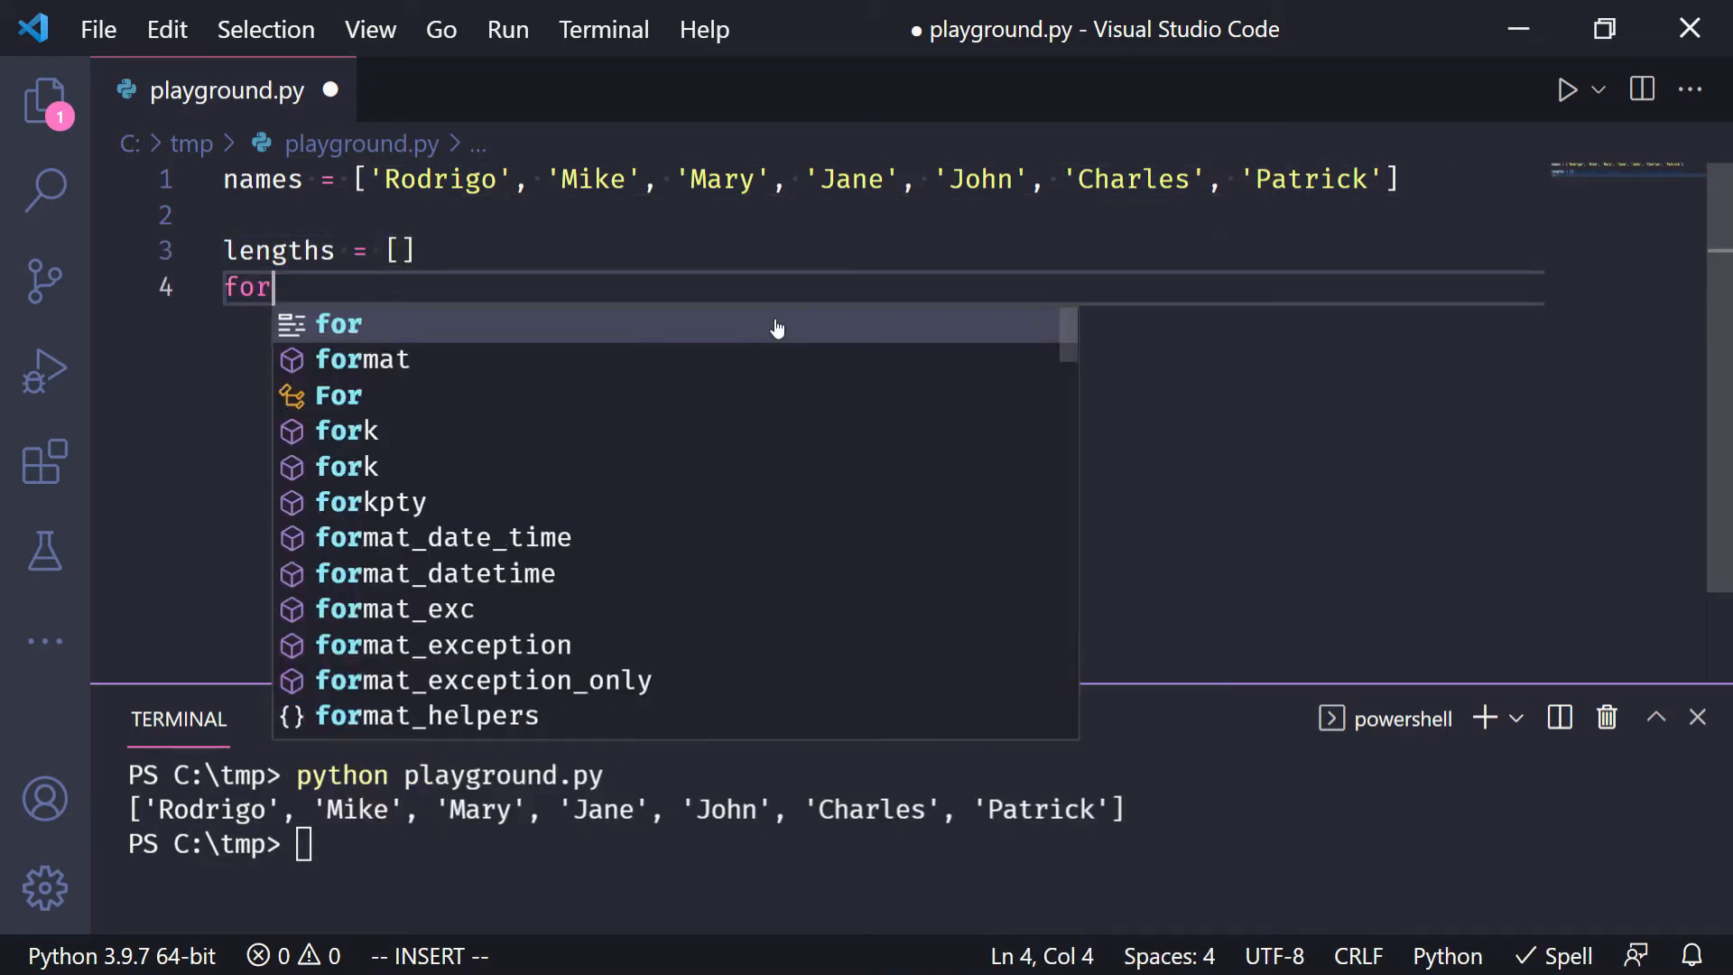
text(name in names:)
text(lengths.)
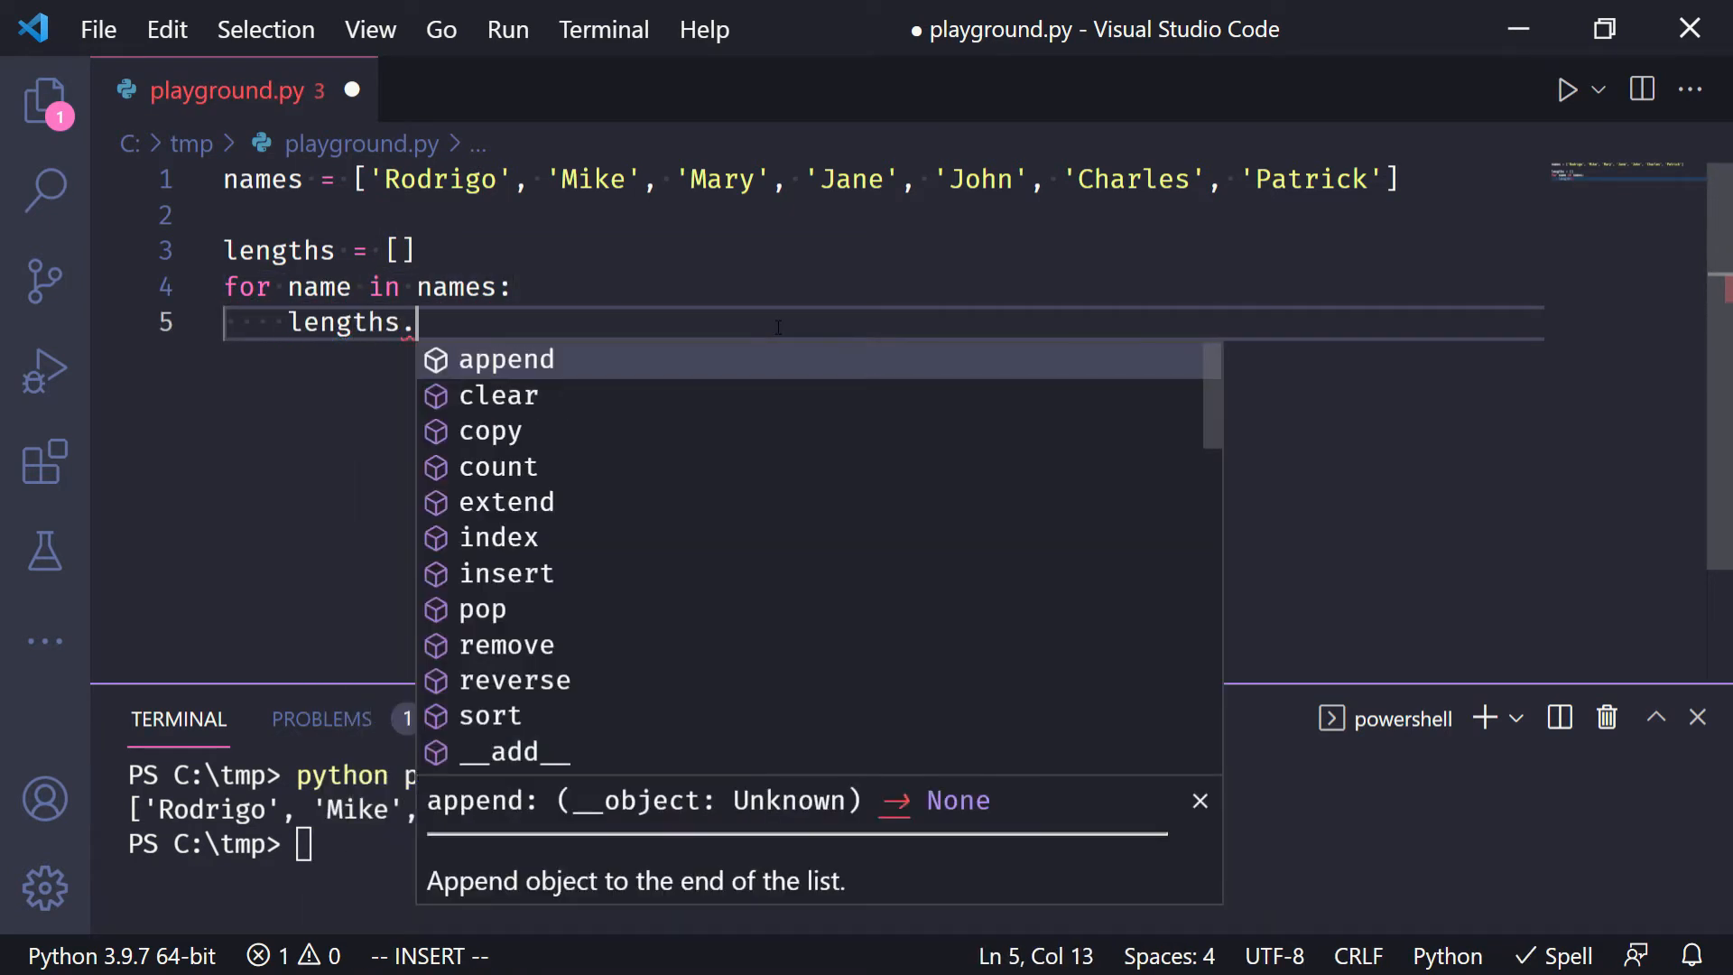
text(append(len(name))
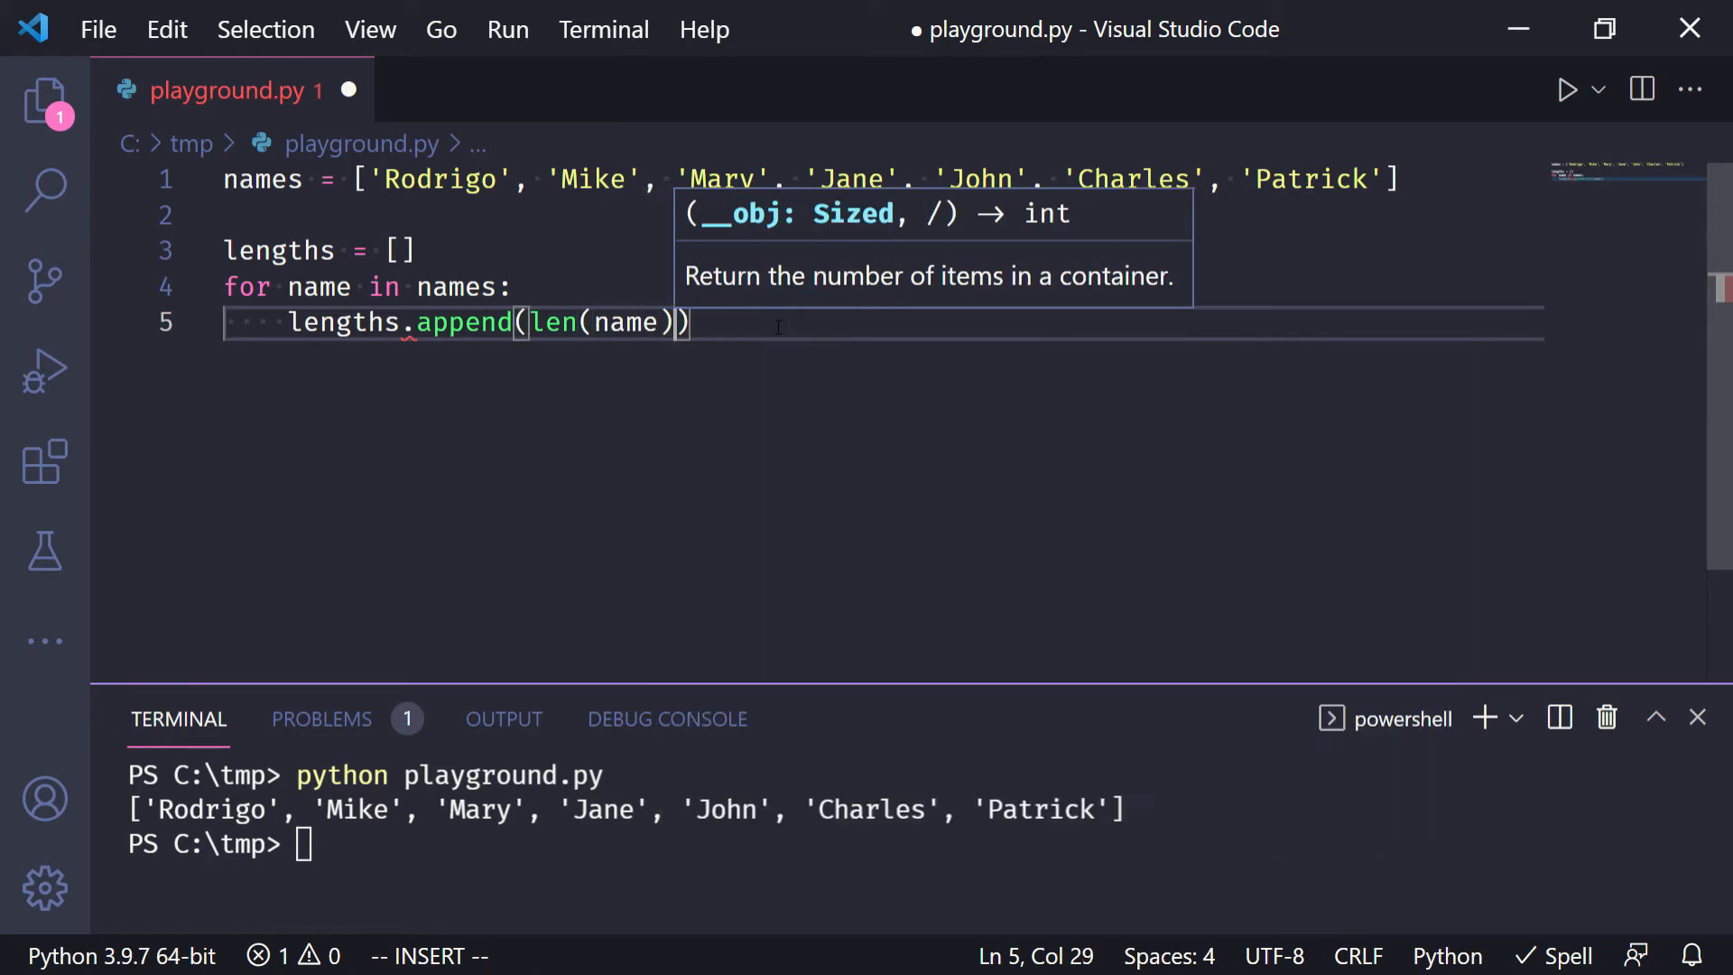
text(print()
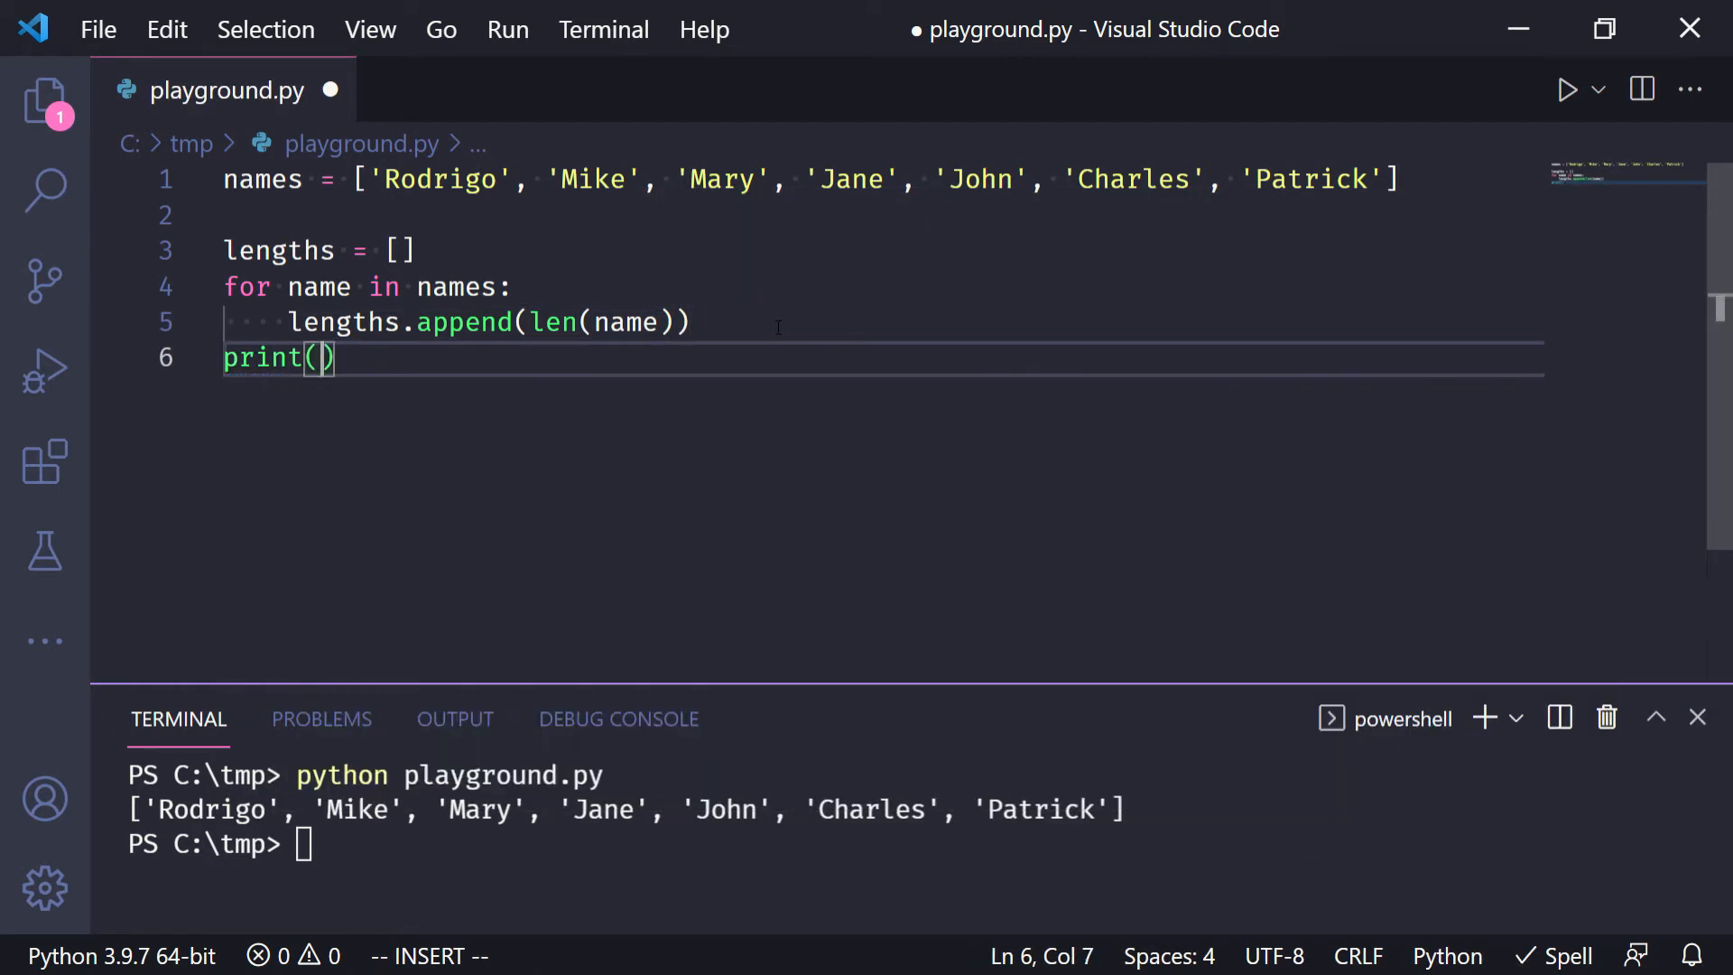
text(lengths)
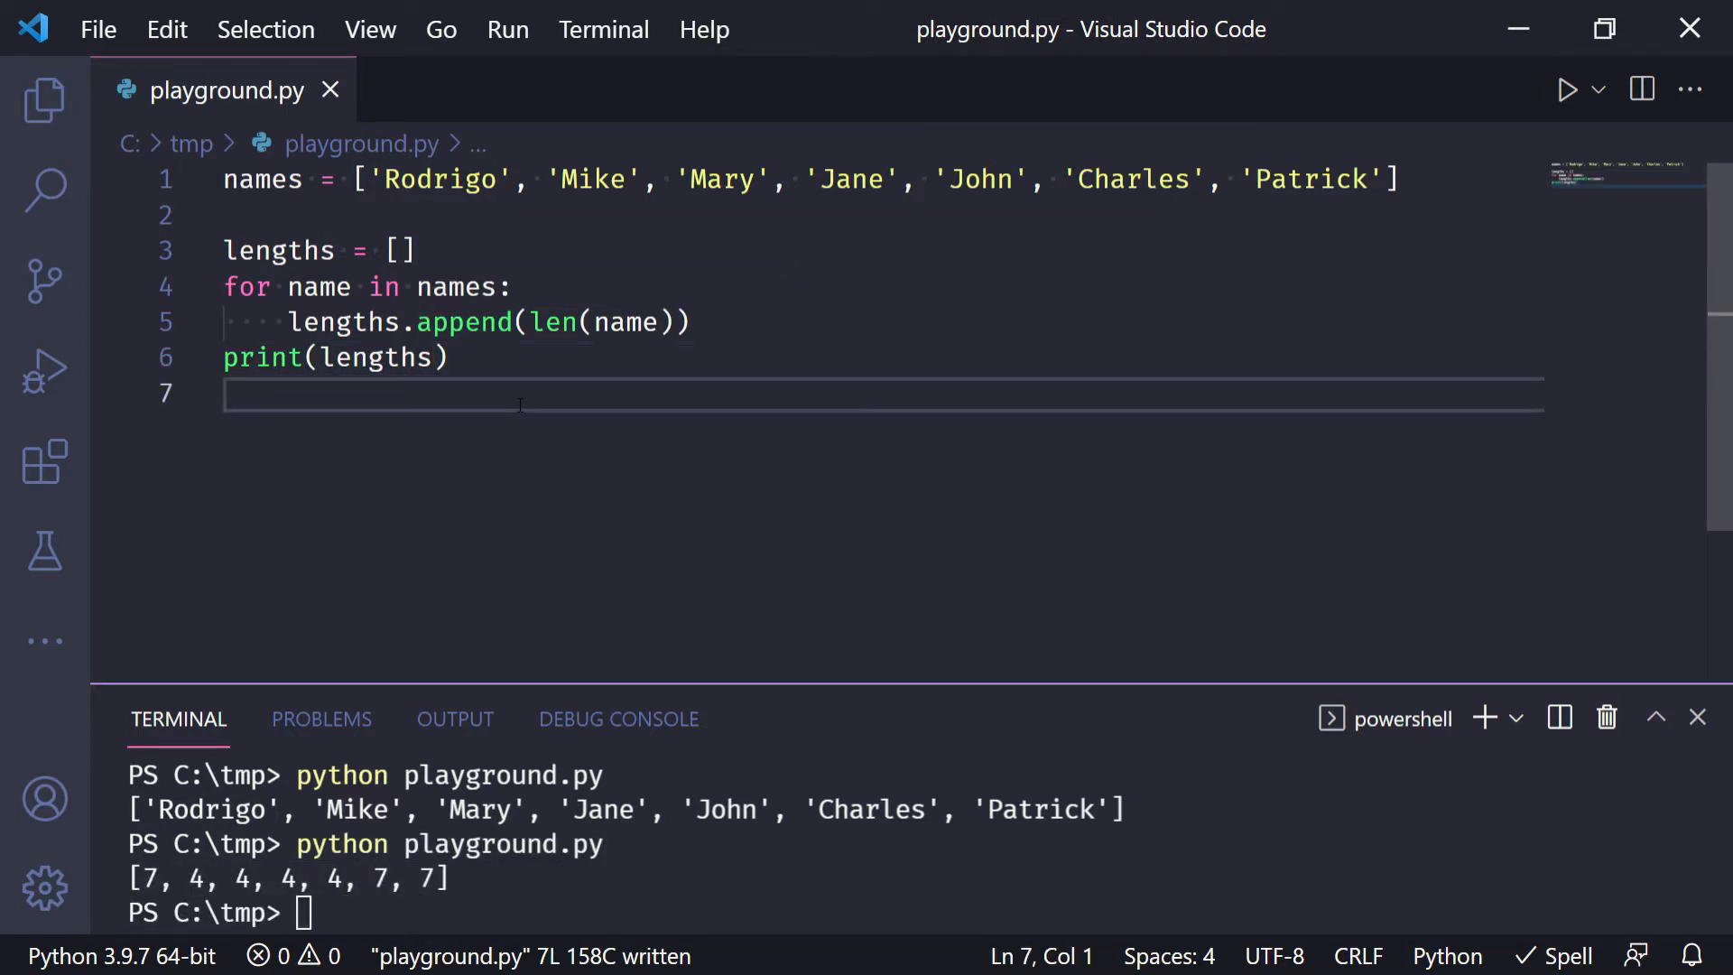
key(enter)
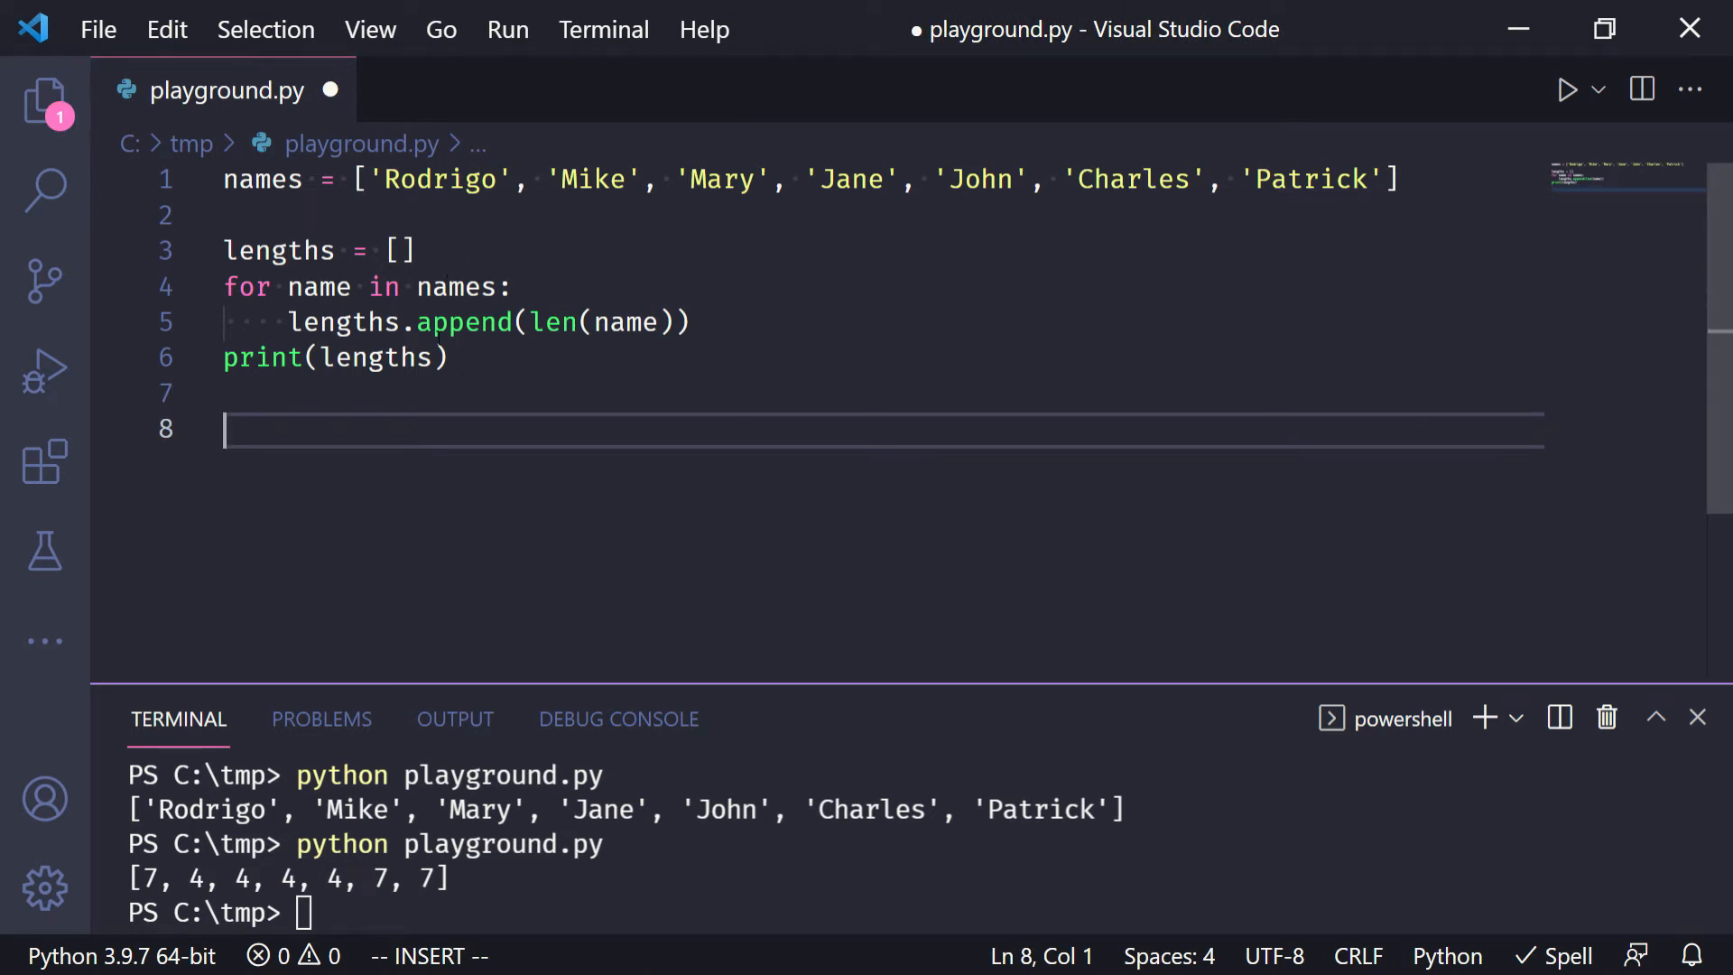
mouse_move(464, 321)
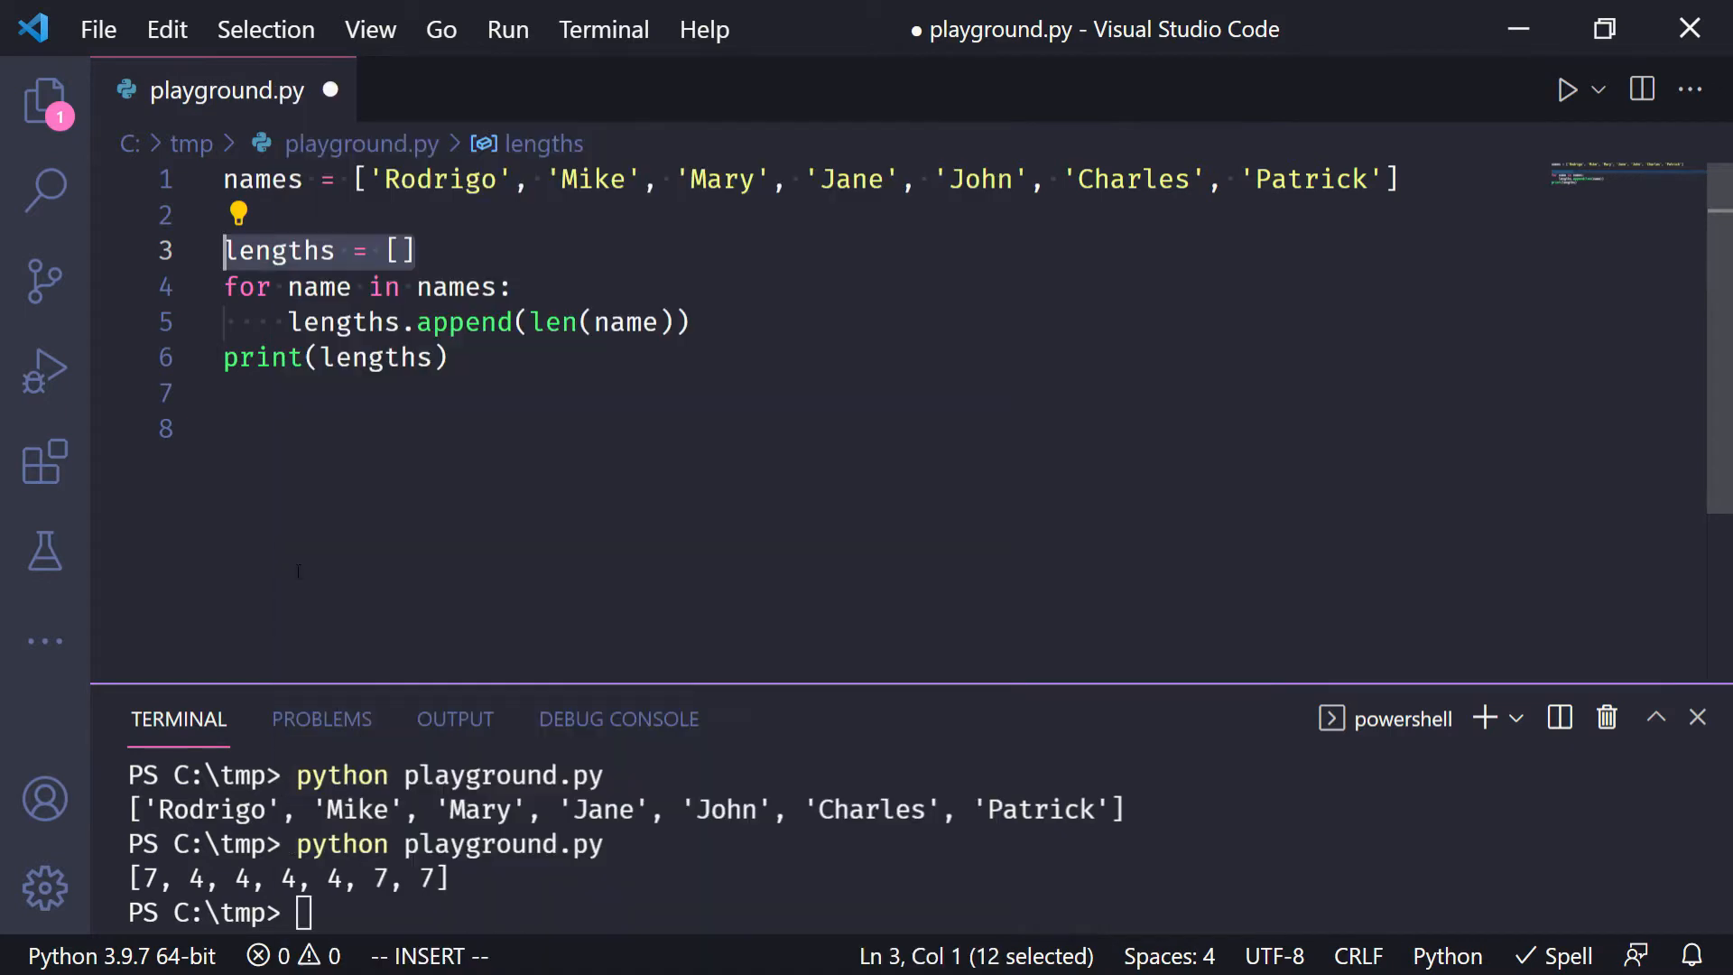
- Start lengths = [] on line 8 and reuse the for name in names clause inside the brackets
text(lengths = [])
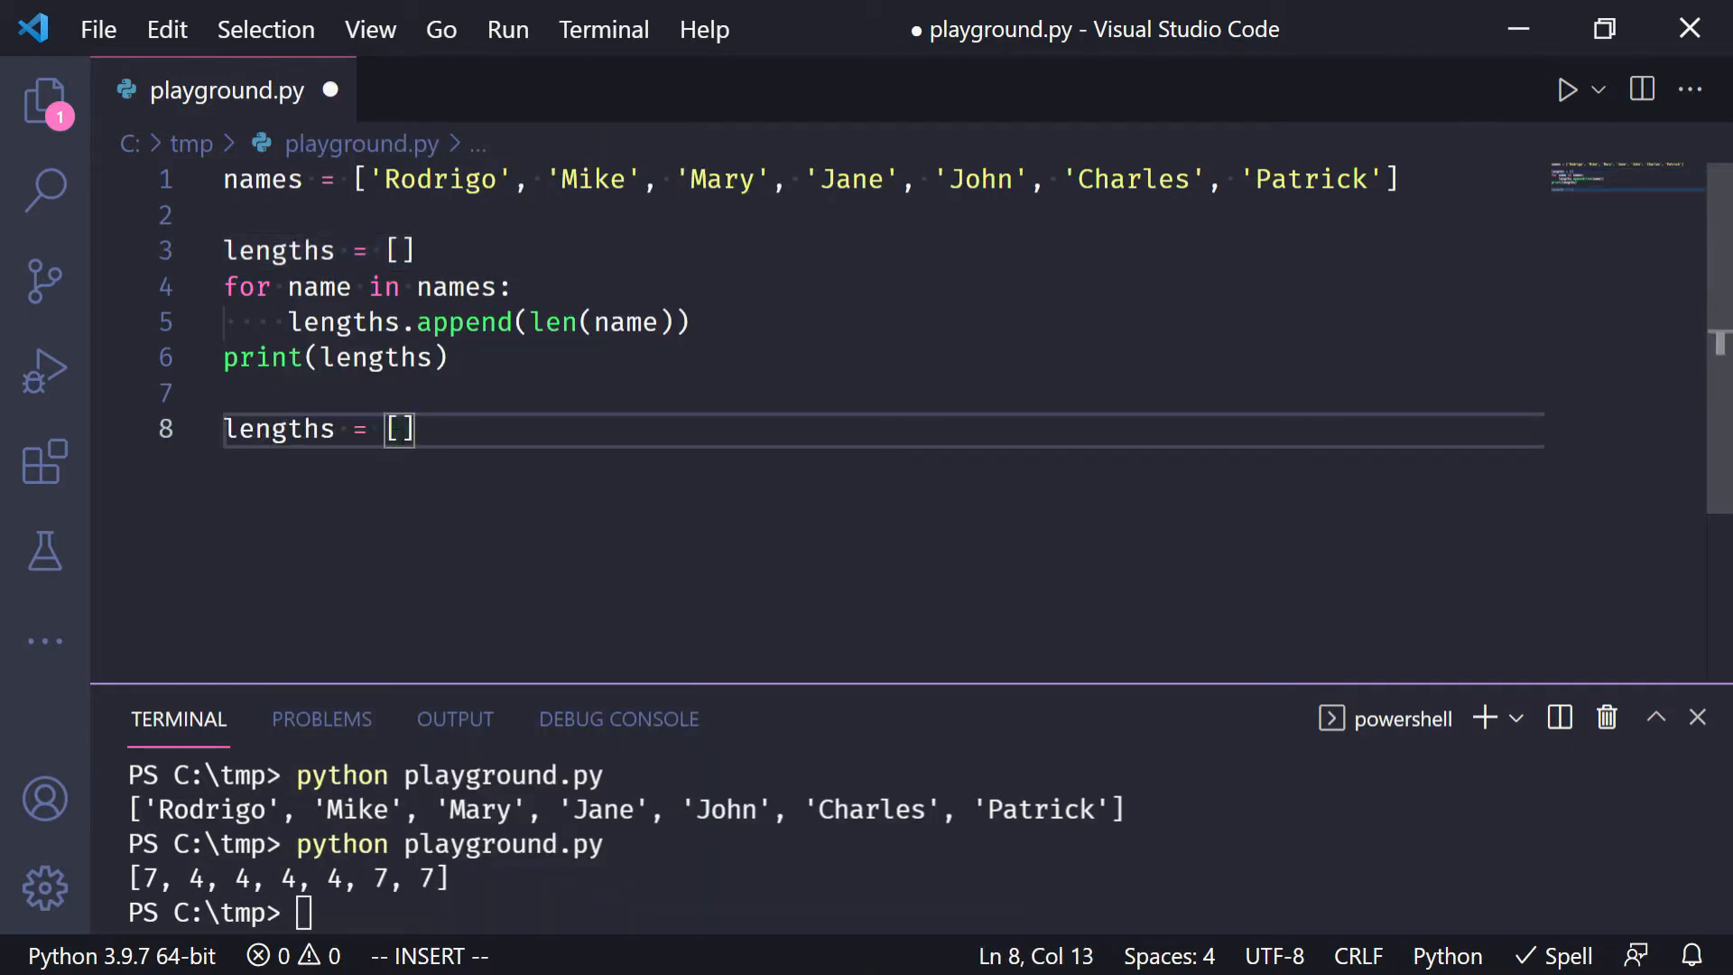
click(247, 286)
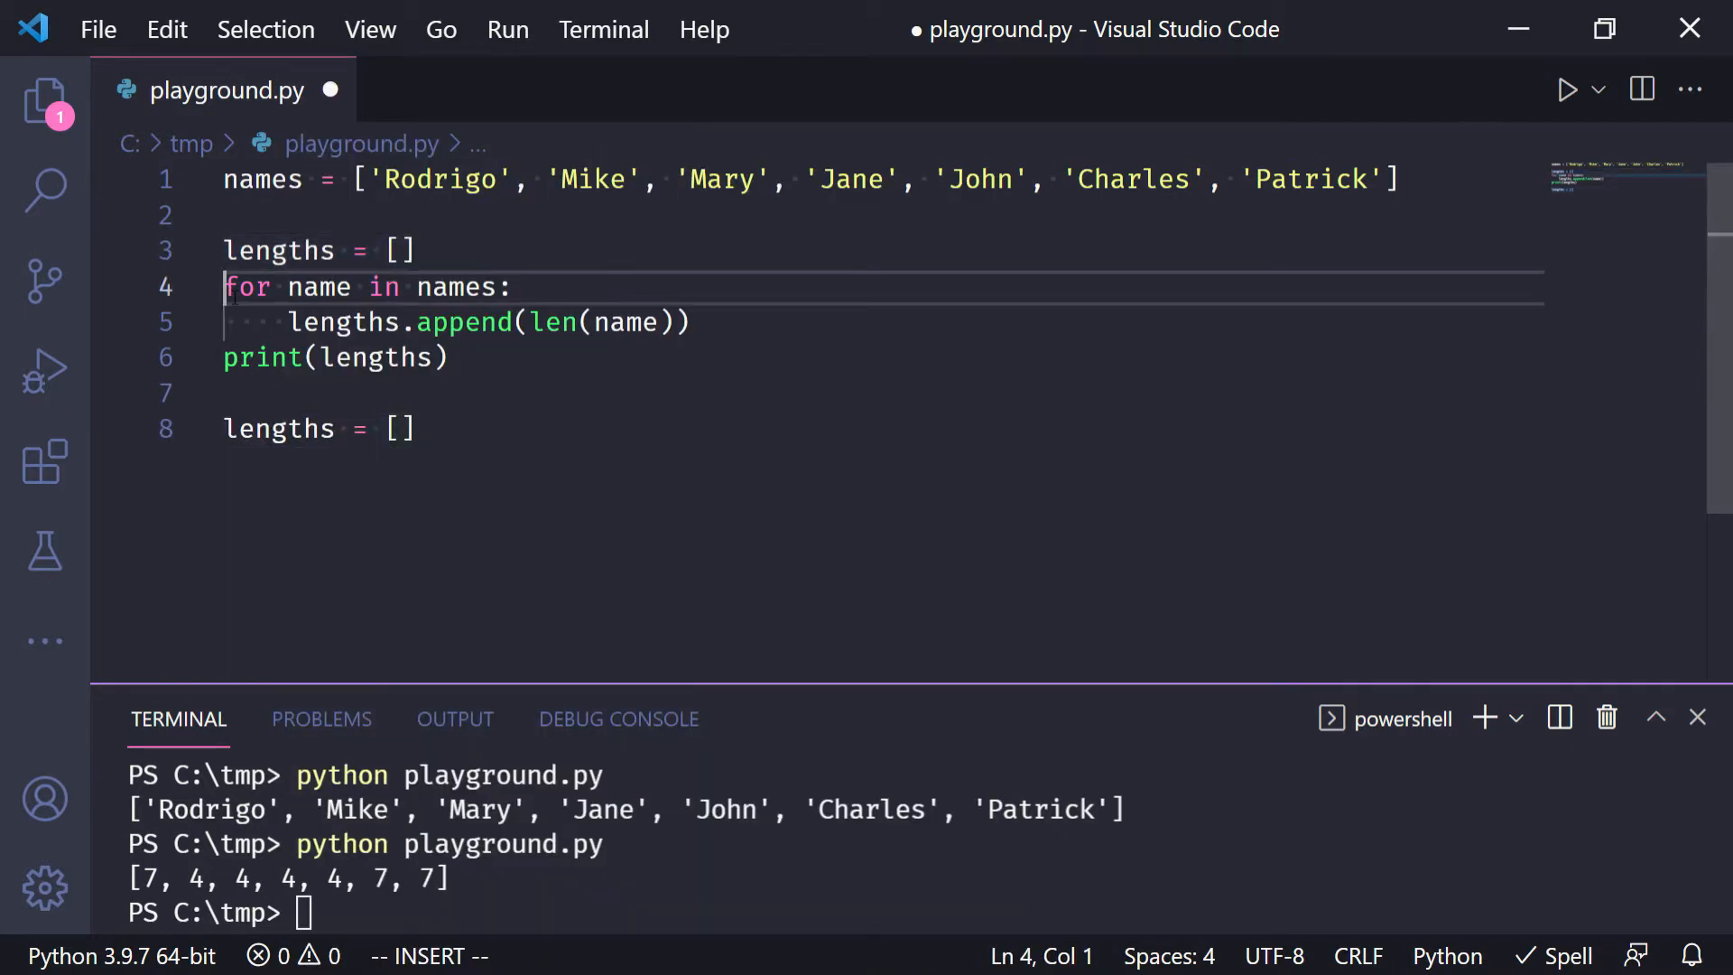
right_click(332, 287)
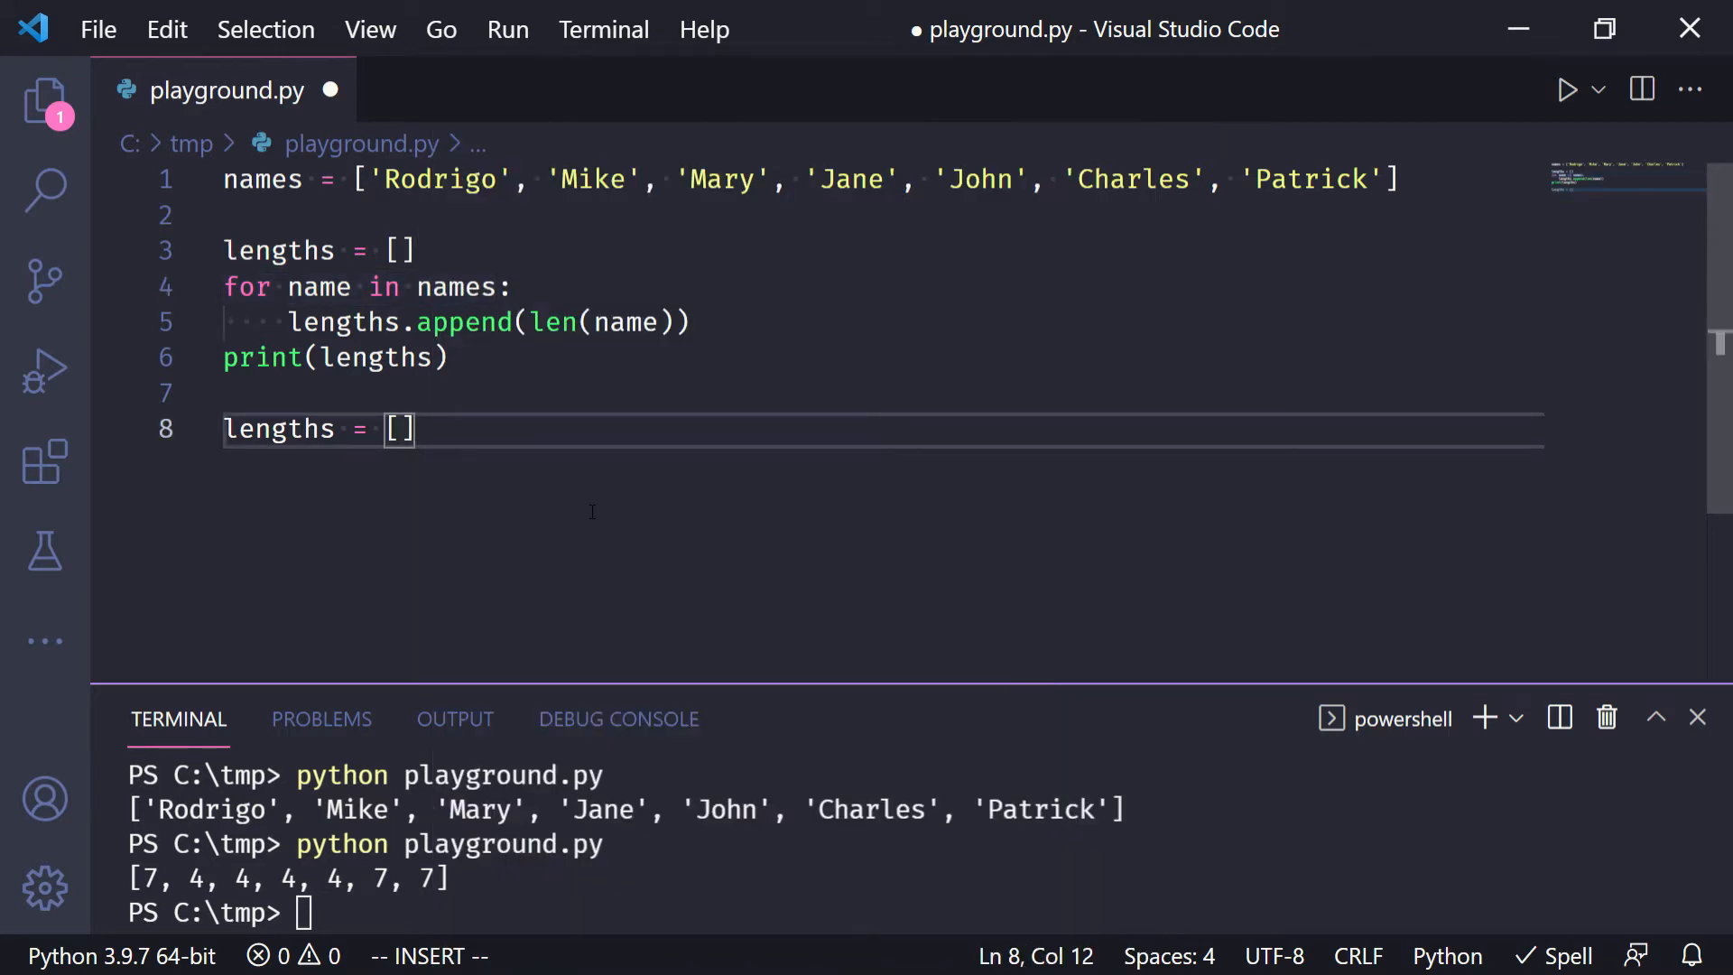
text(for name in names)
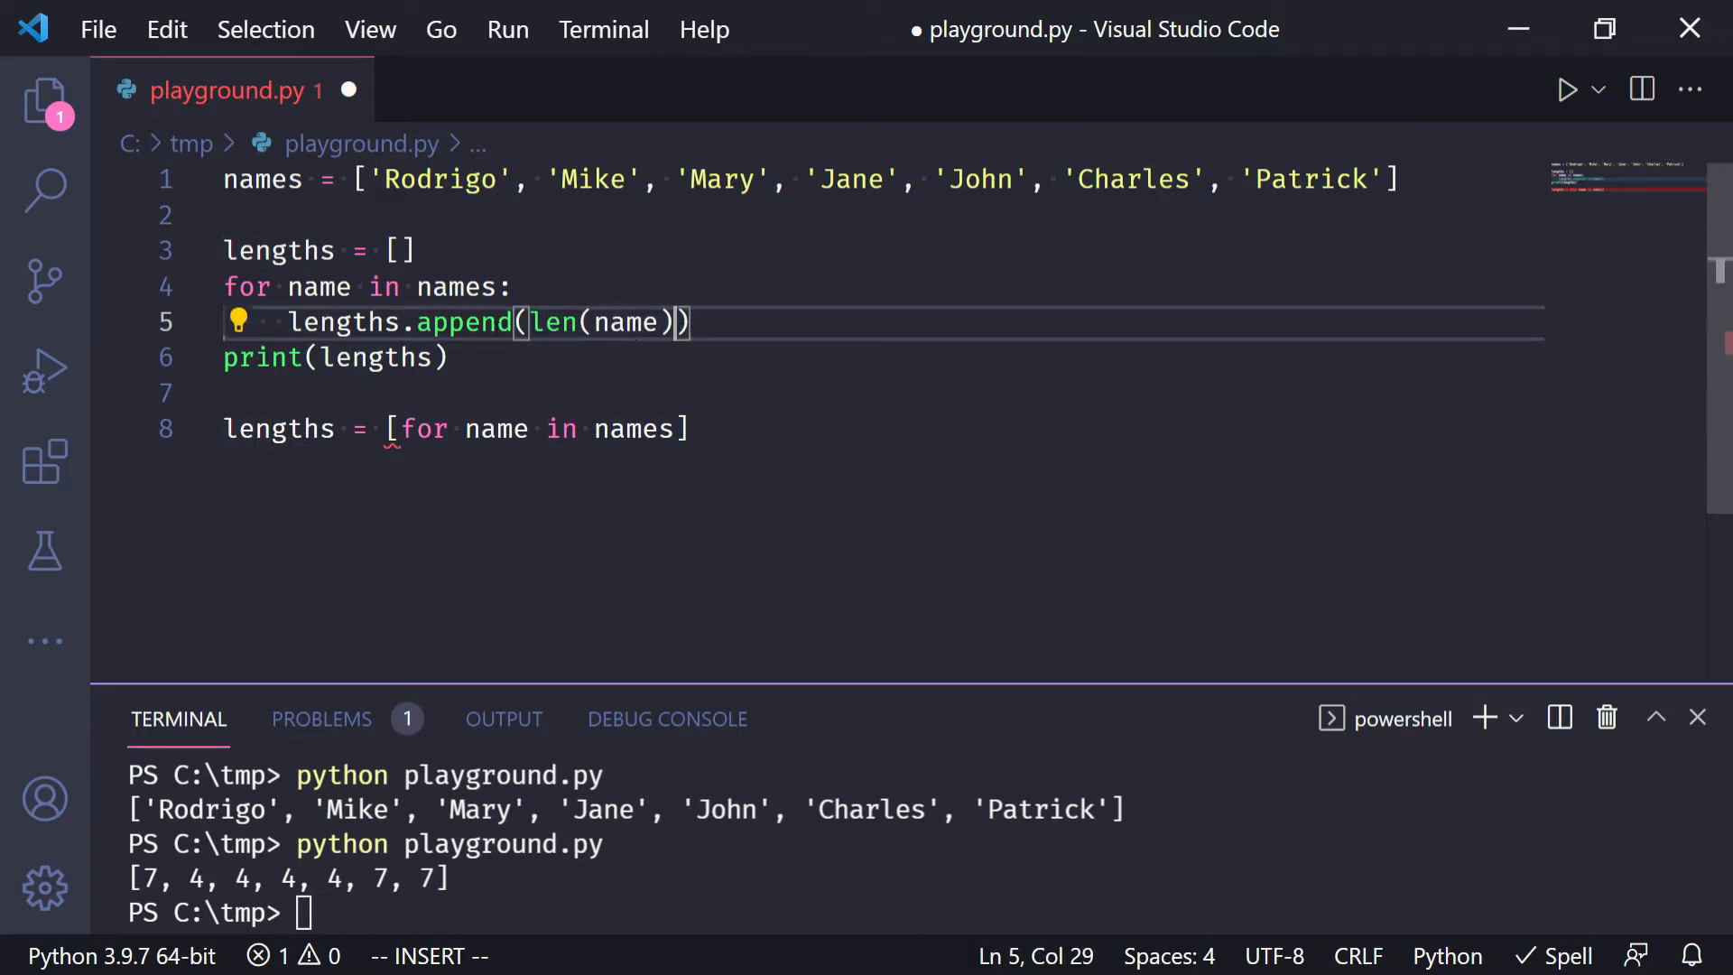
key(Right)
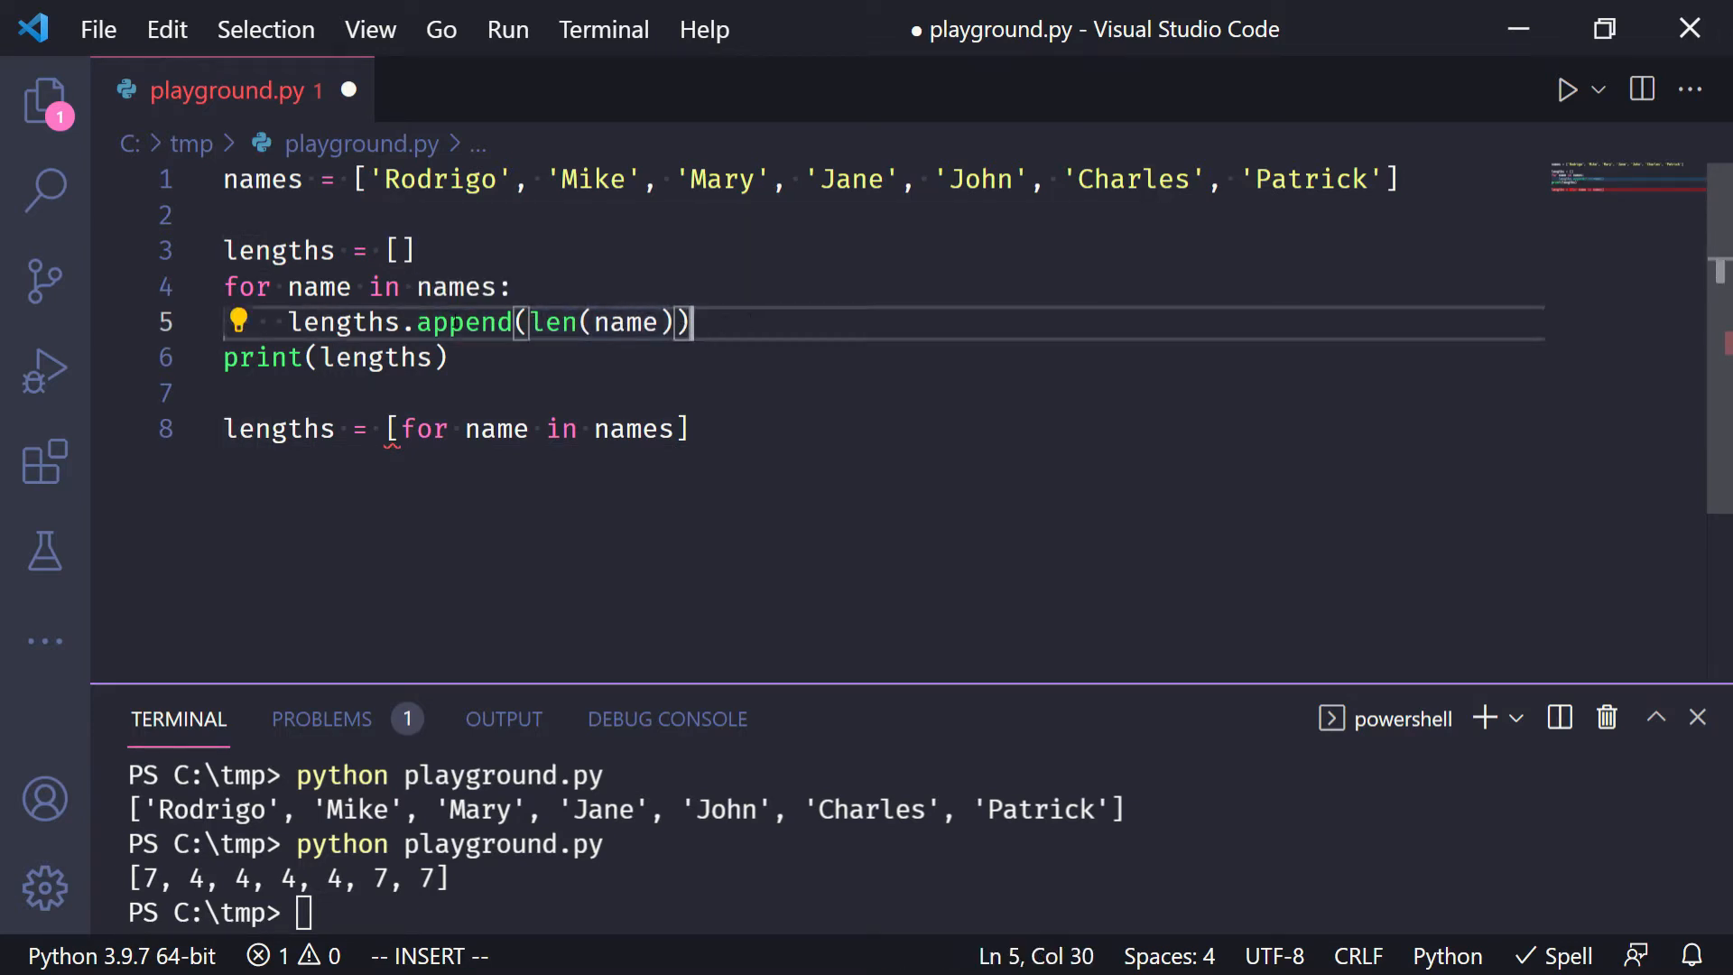
- Complete the comprehension with len(name) and add a print(lengths) call below it
drag(673, 321, 624, 321)
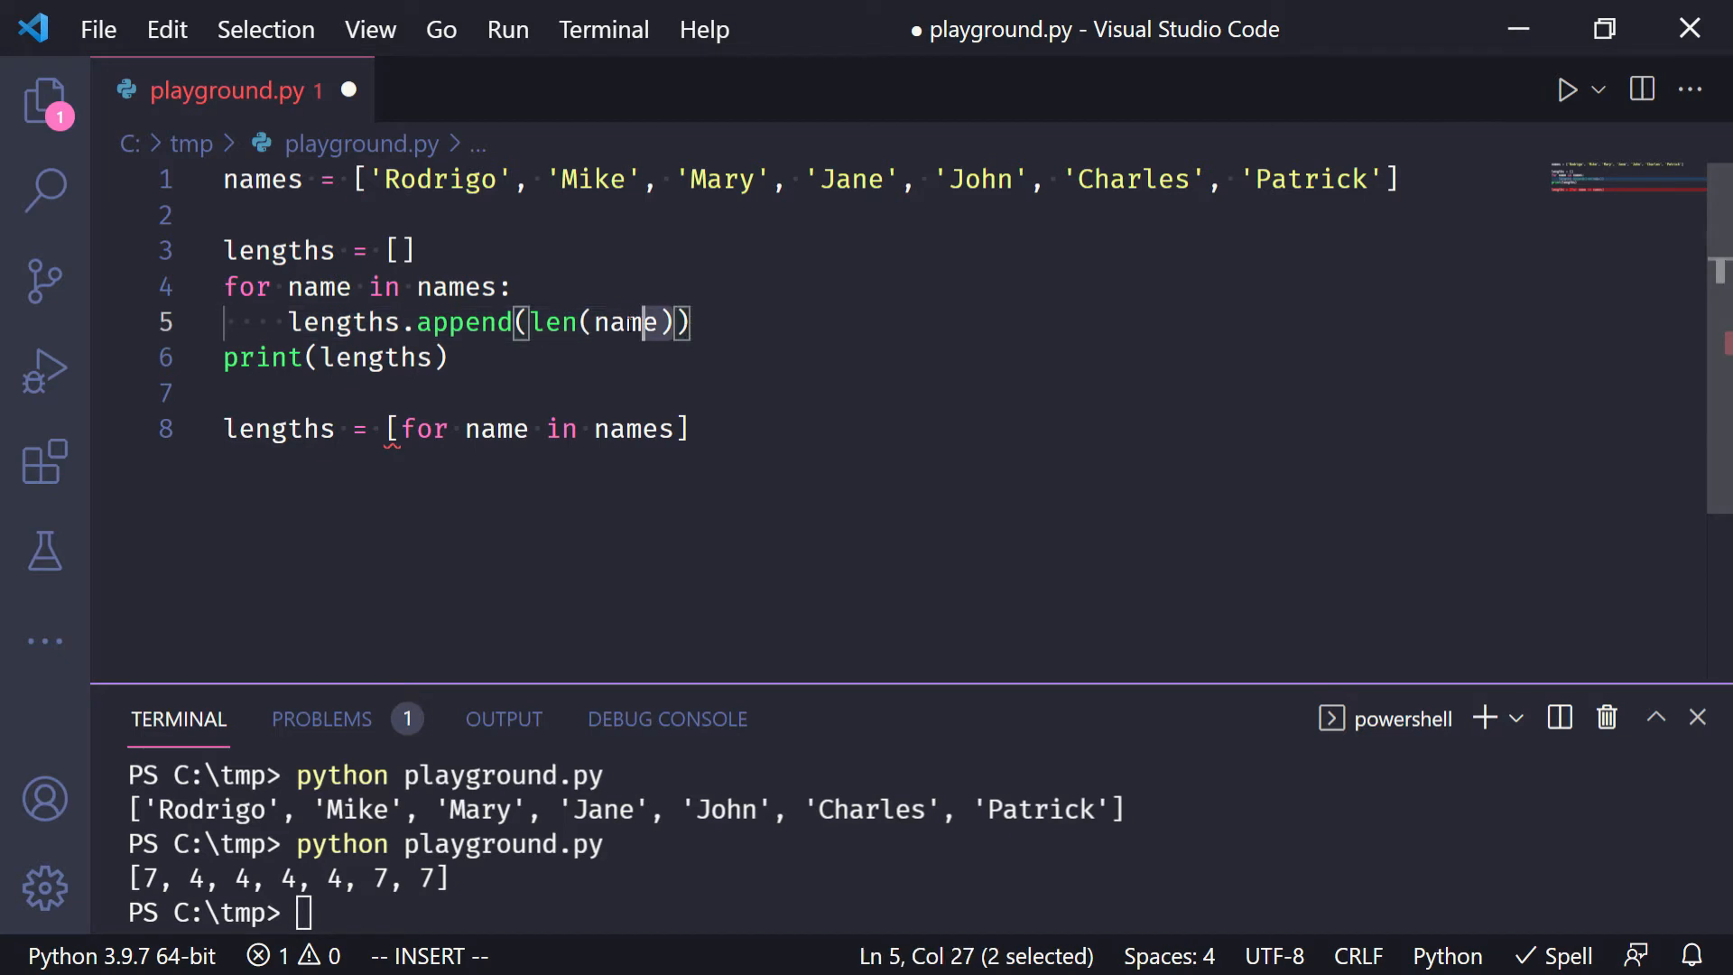
right_click(630, 323)
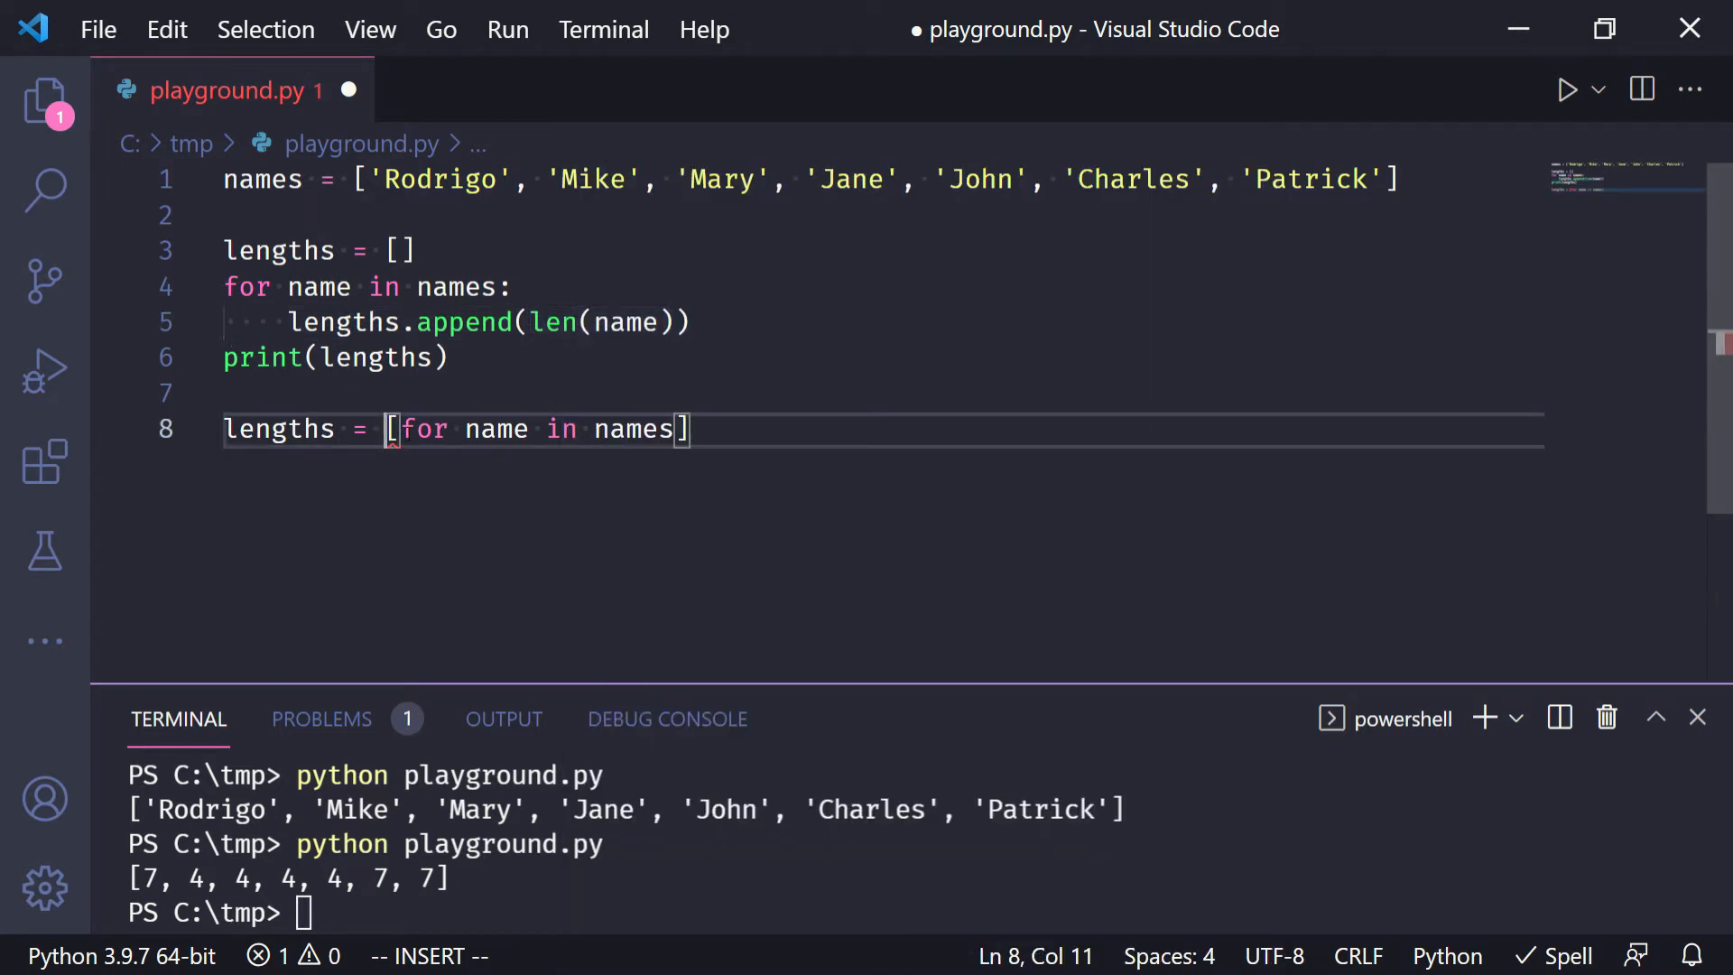
text(len(name))
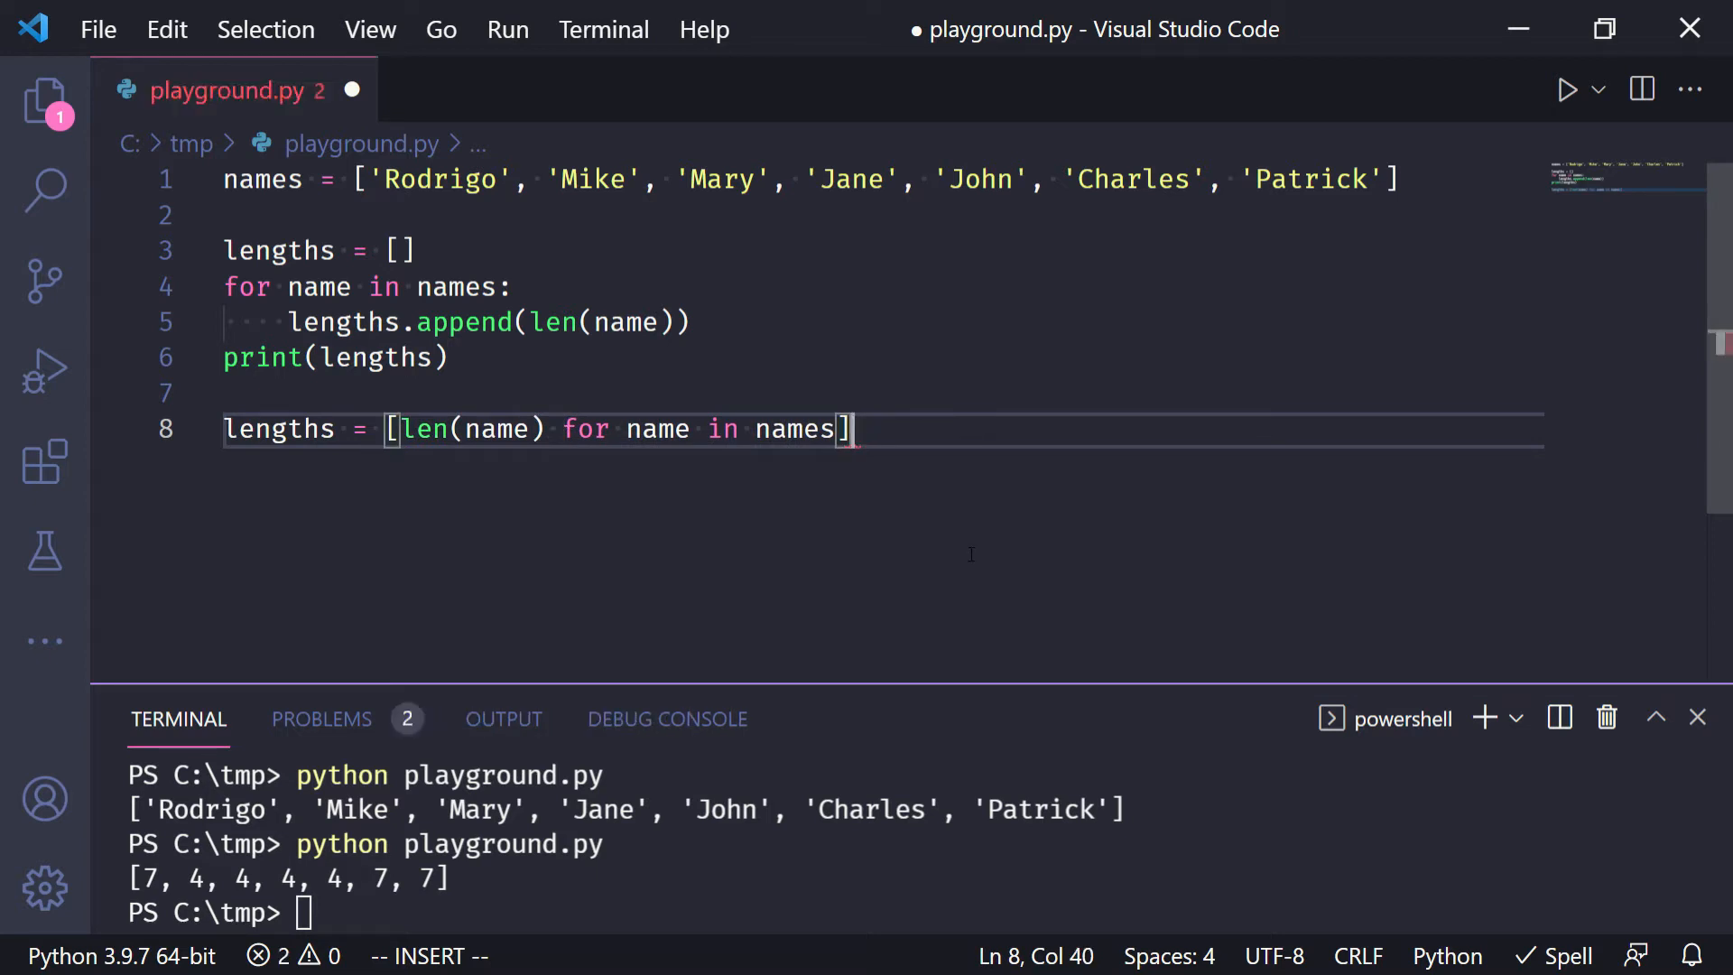
text(print(lengths)
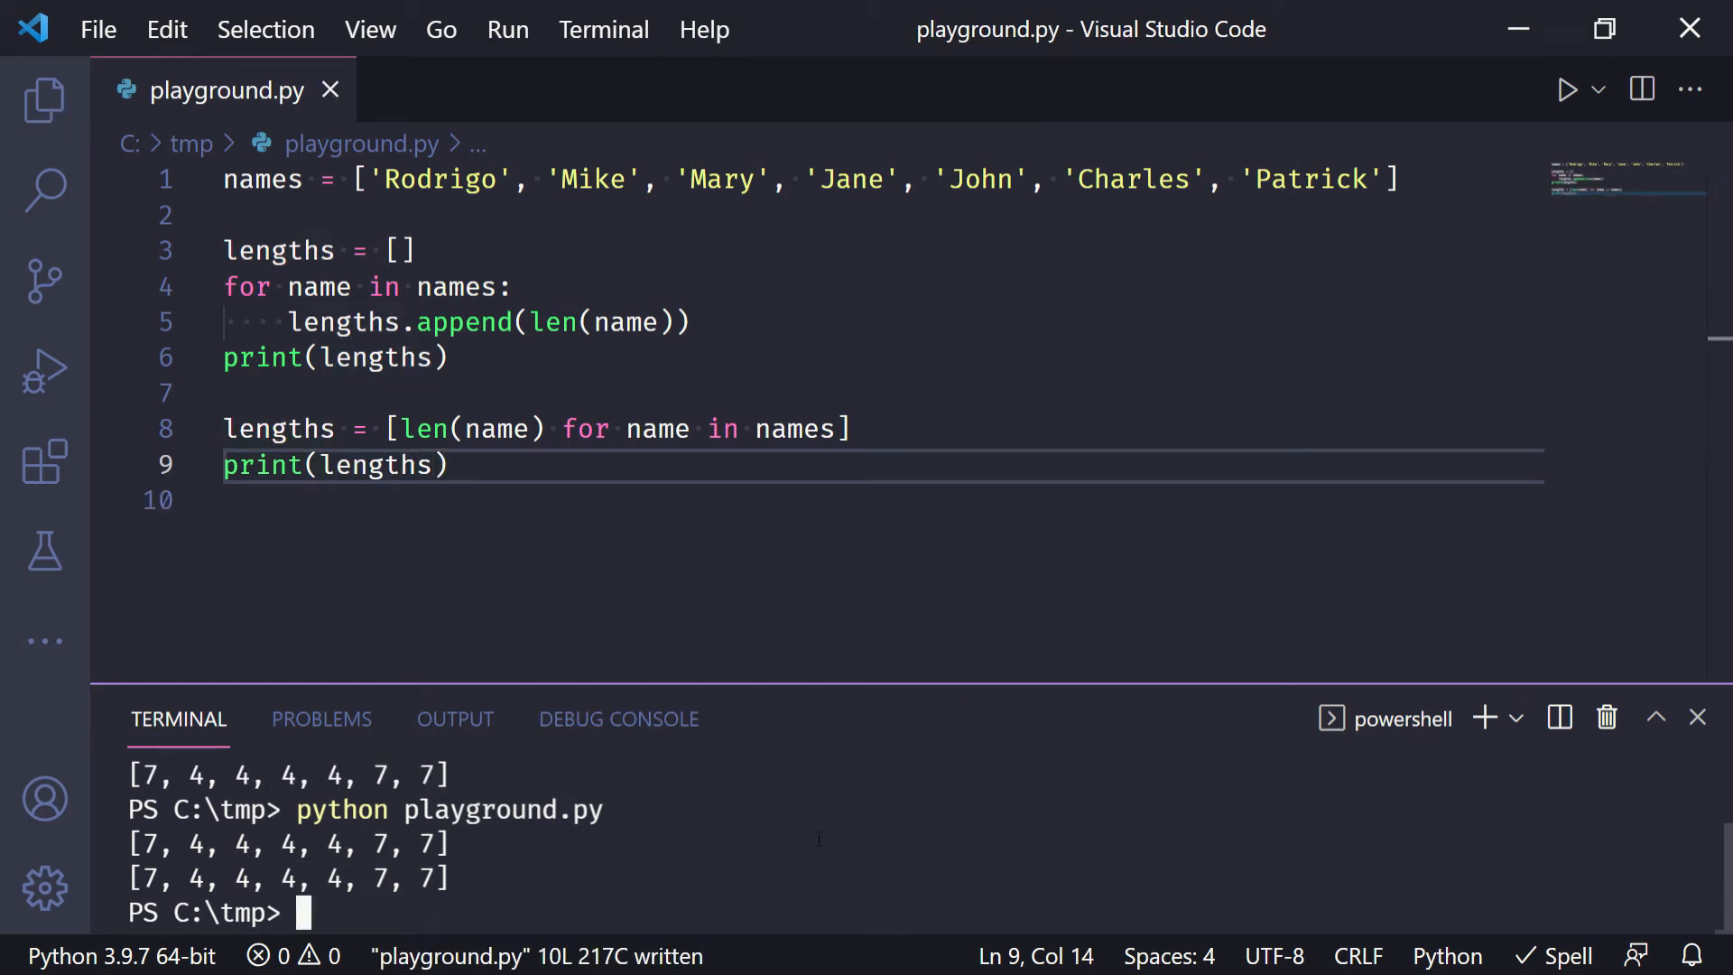
drag(132, 843, 464, 879)
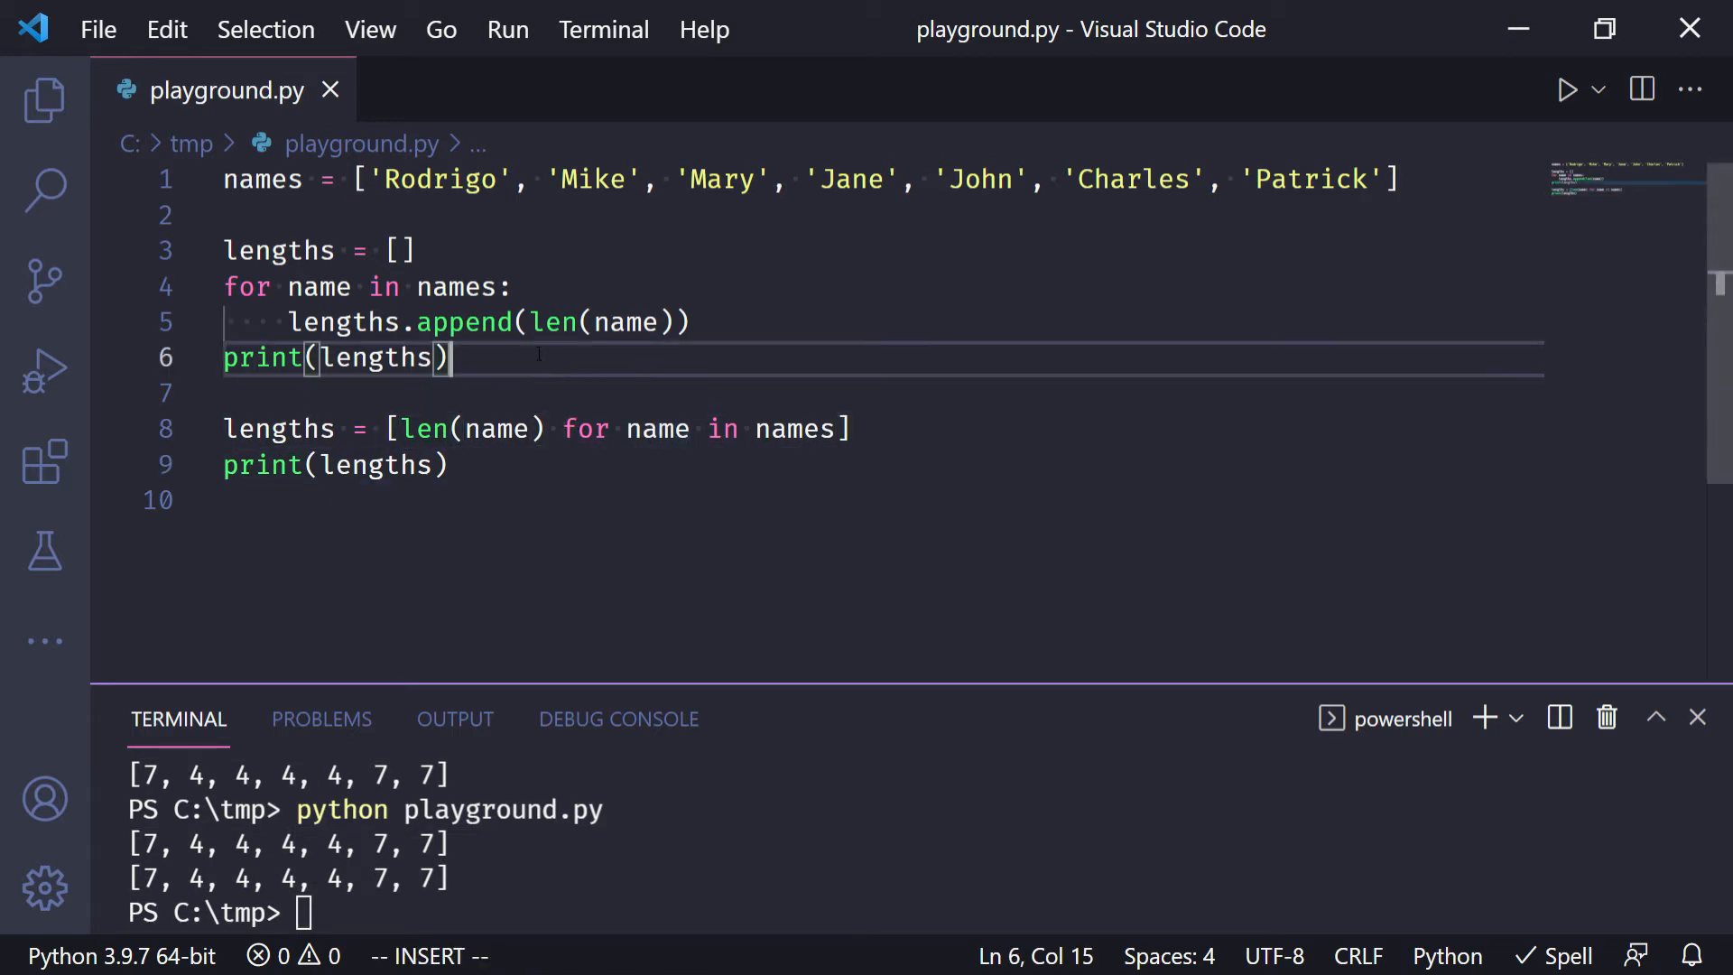
click(401, 249)
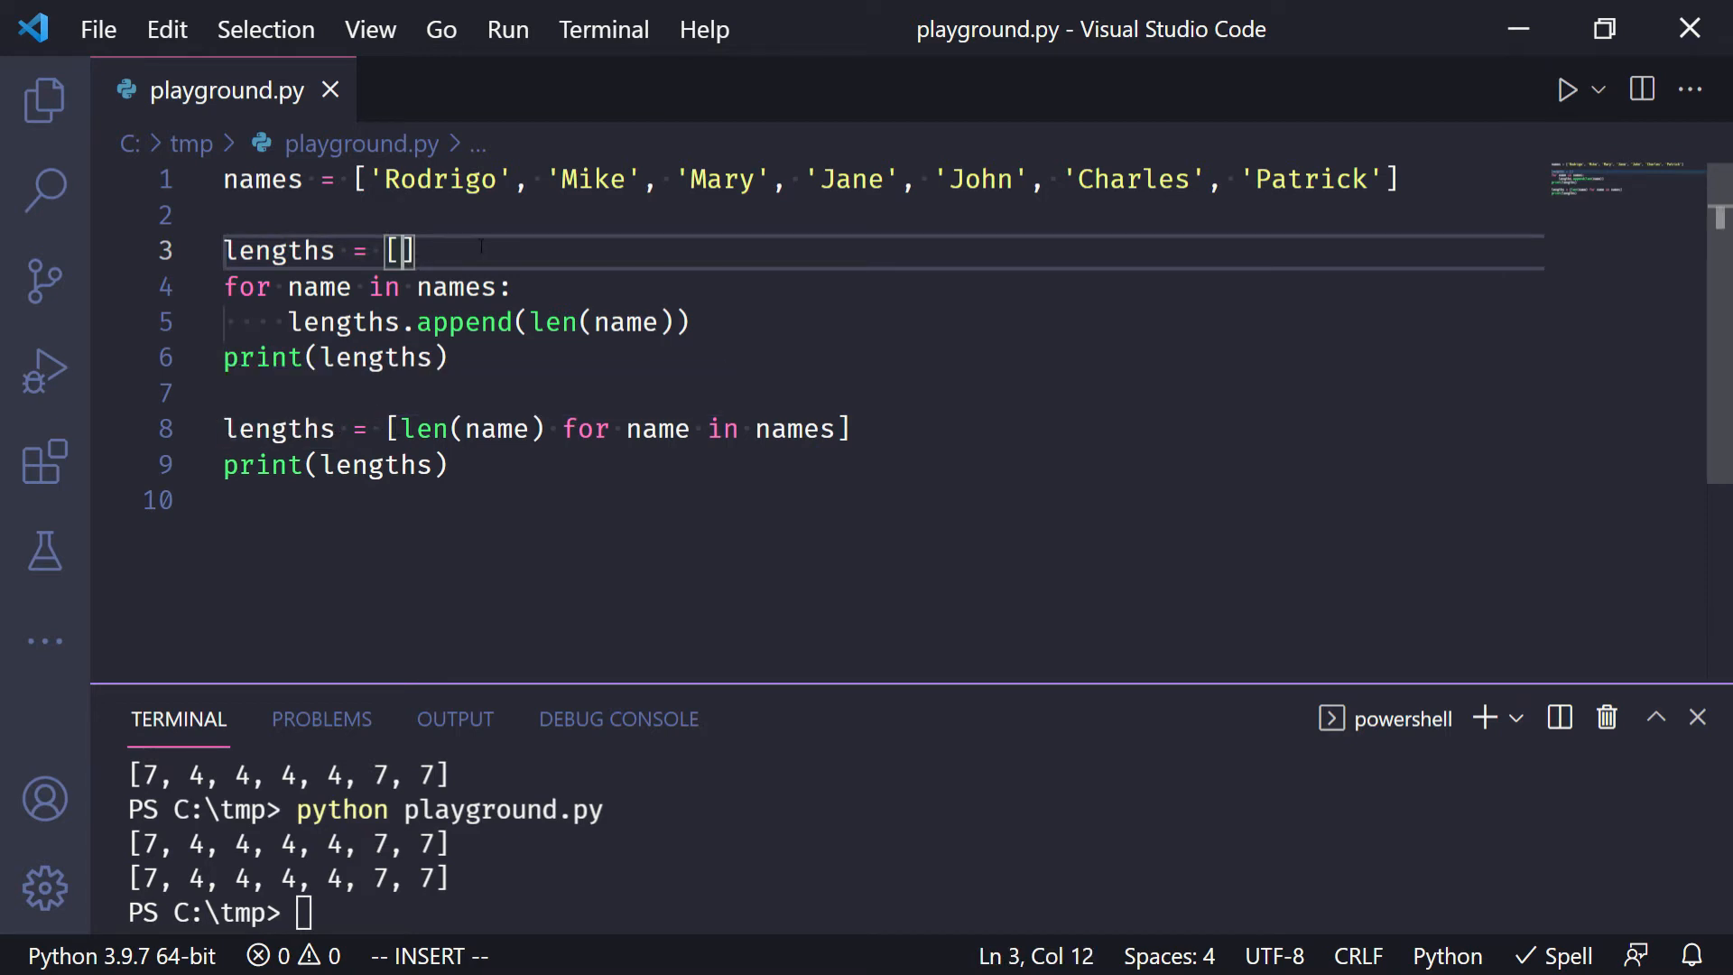
- Remove the original for-loop block and save, then restore the for-loop version
click(511, 287)
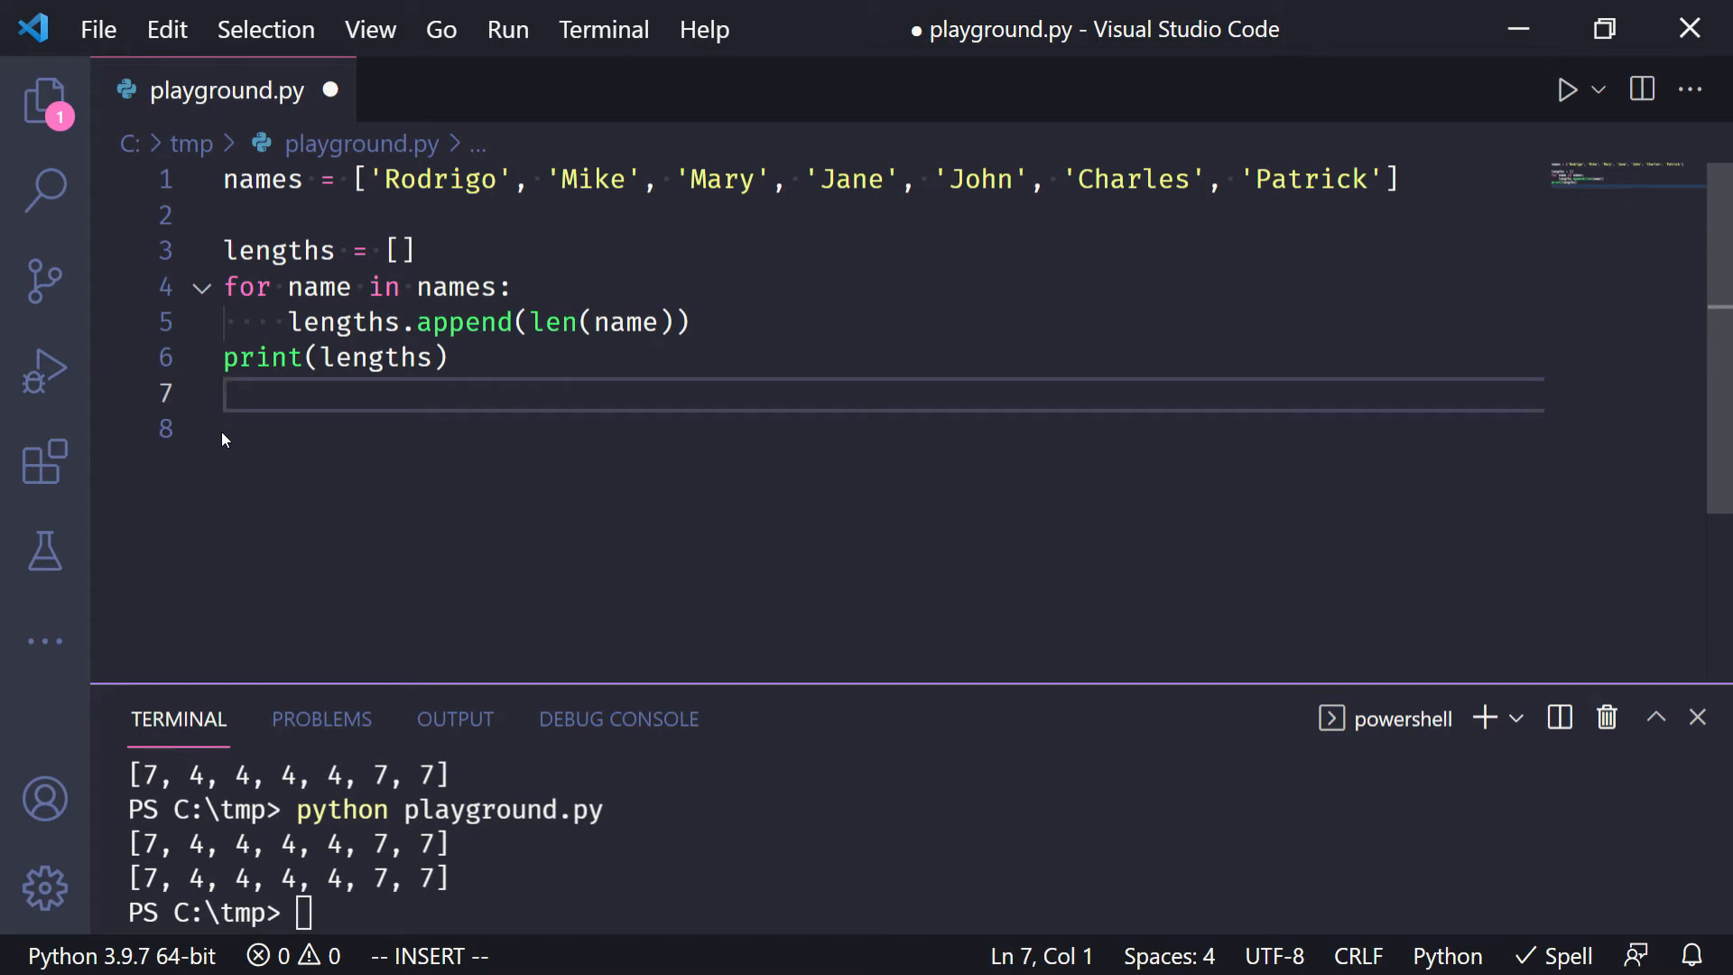
key(ctrl+s)
text(len(name) for name in names)
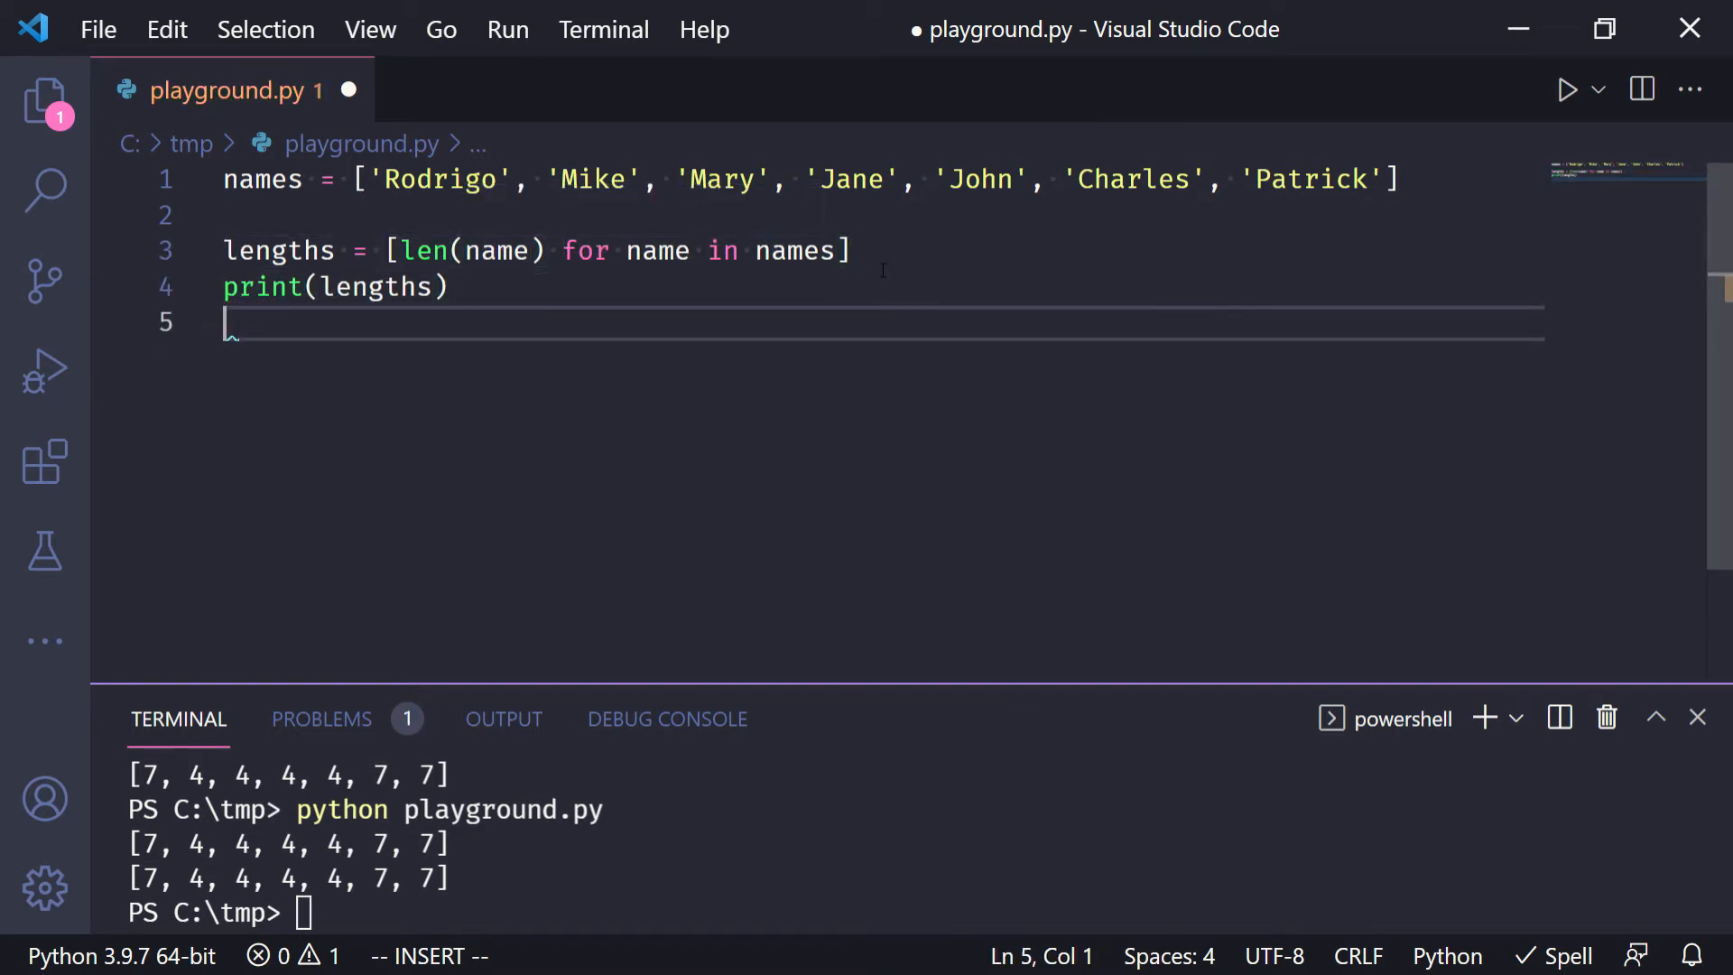
key(ctrl+s)
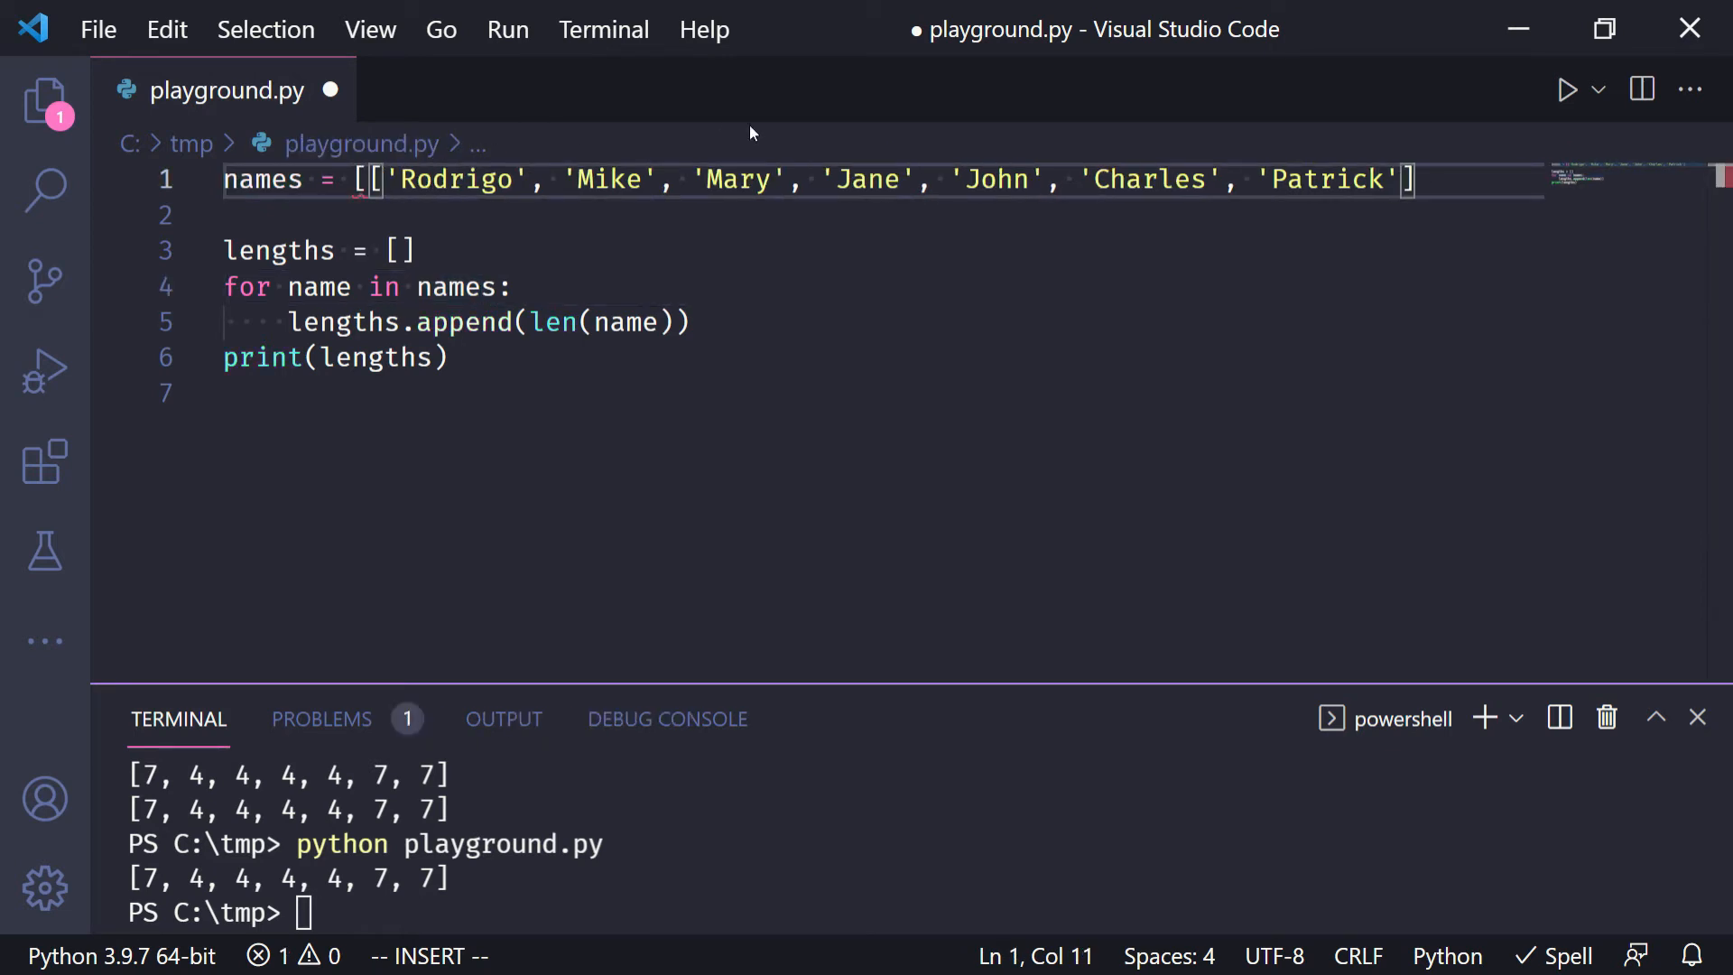
- Split names into two sublists and nest the loop as for sublist in names: for name in sublist
text(])
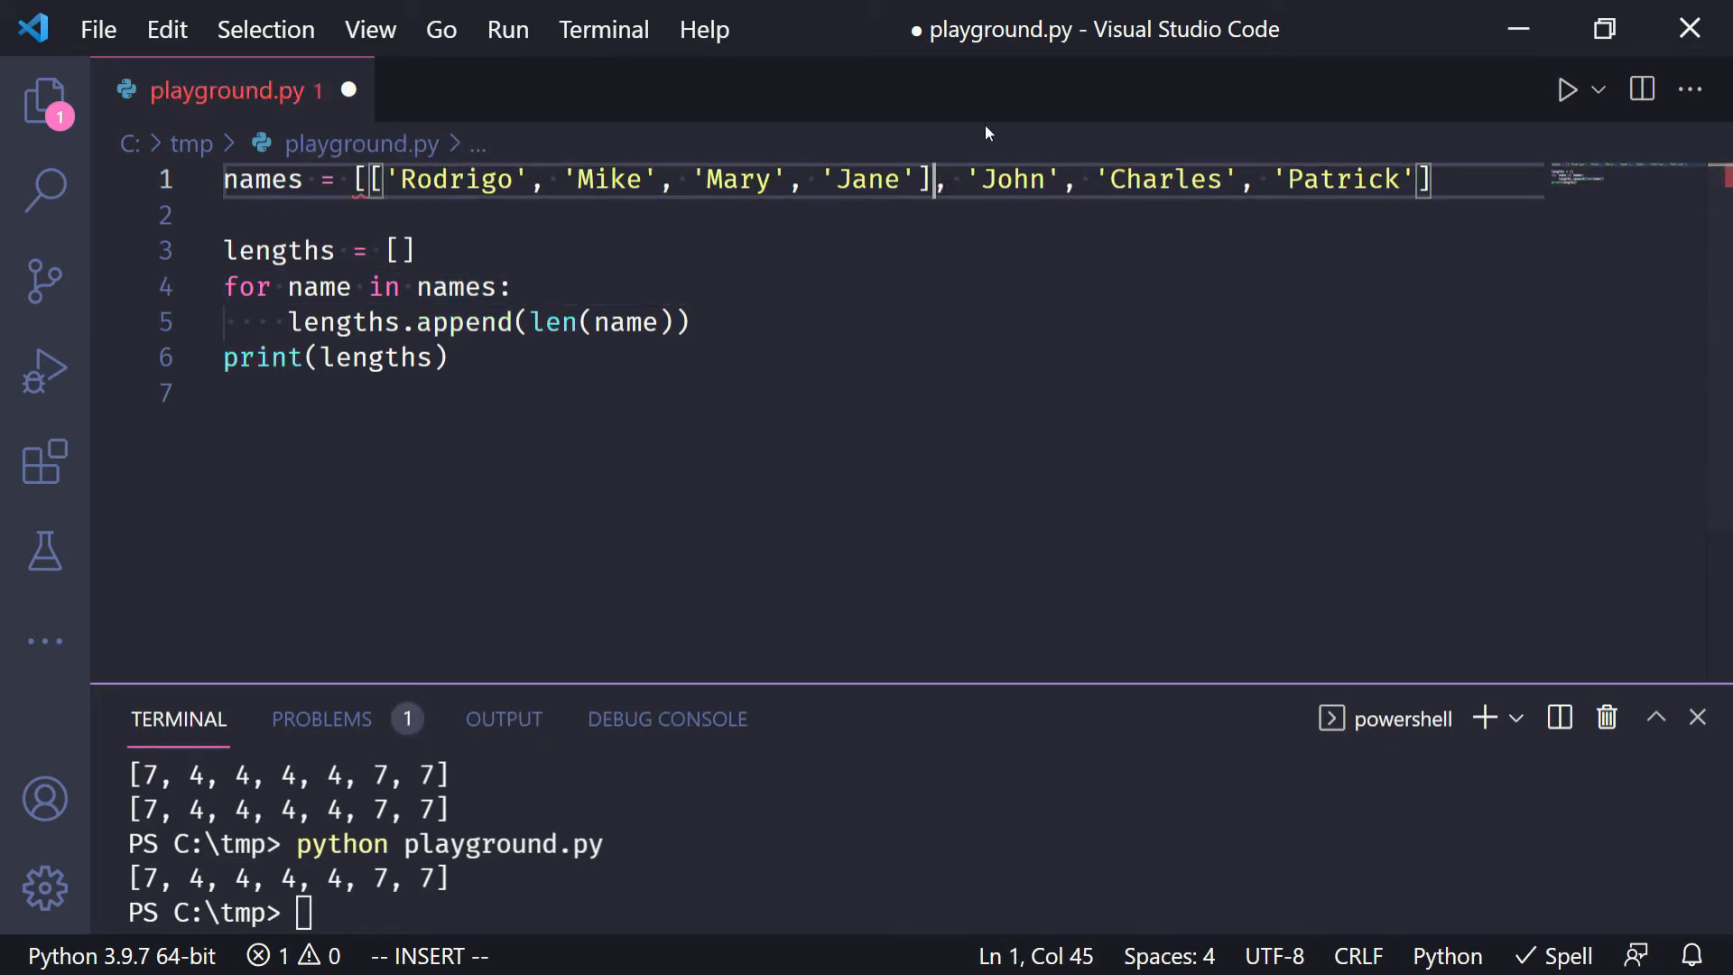
text([)
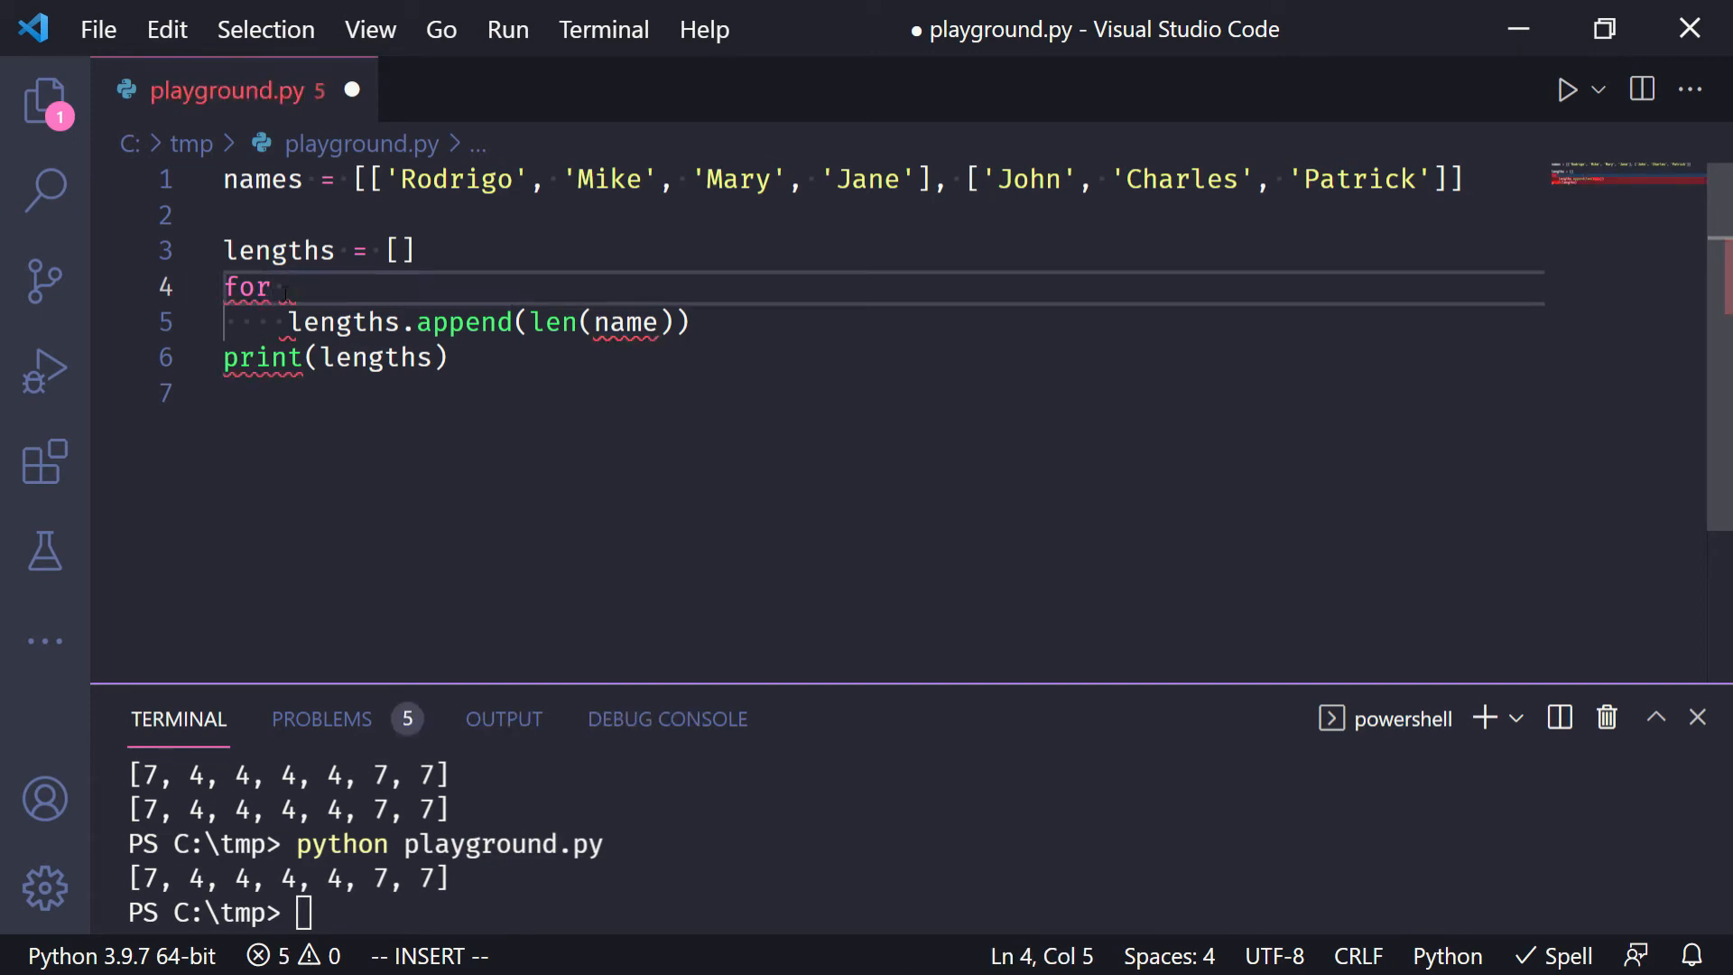
text(sublist in names:)
text(for)
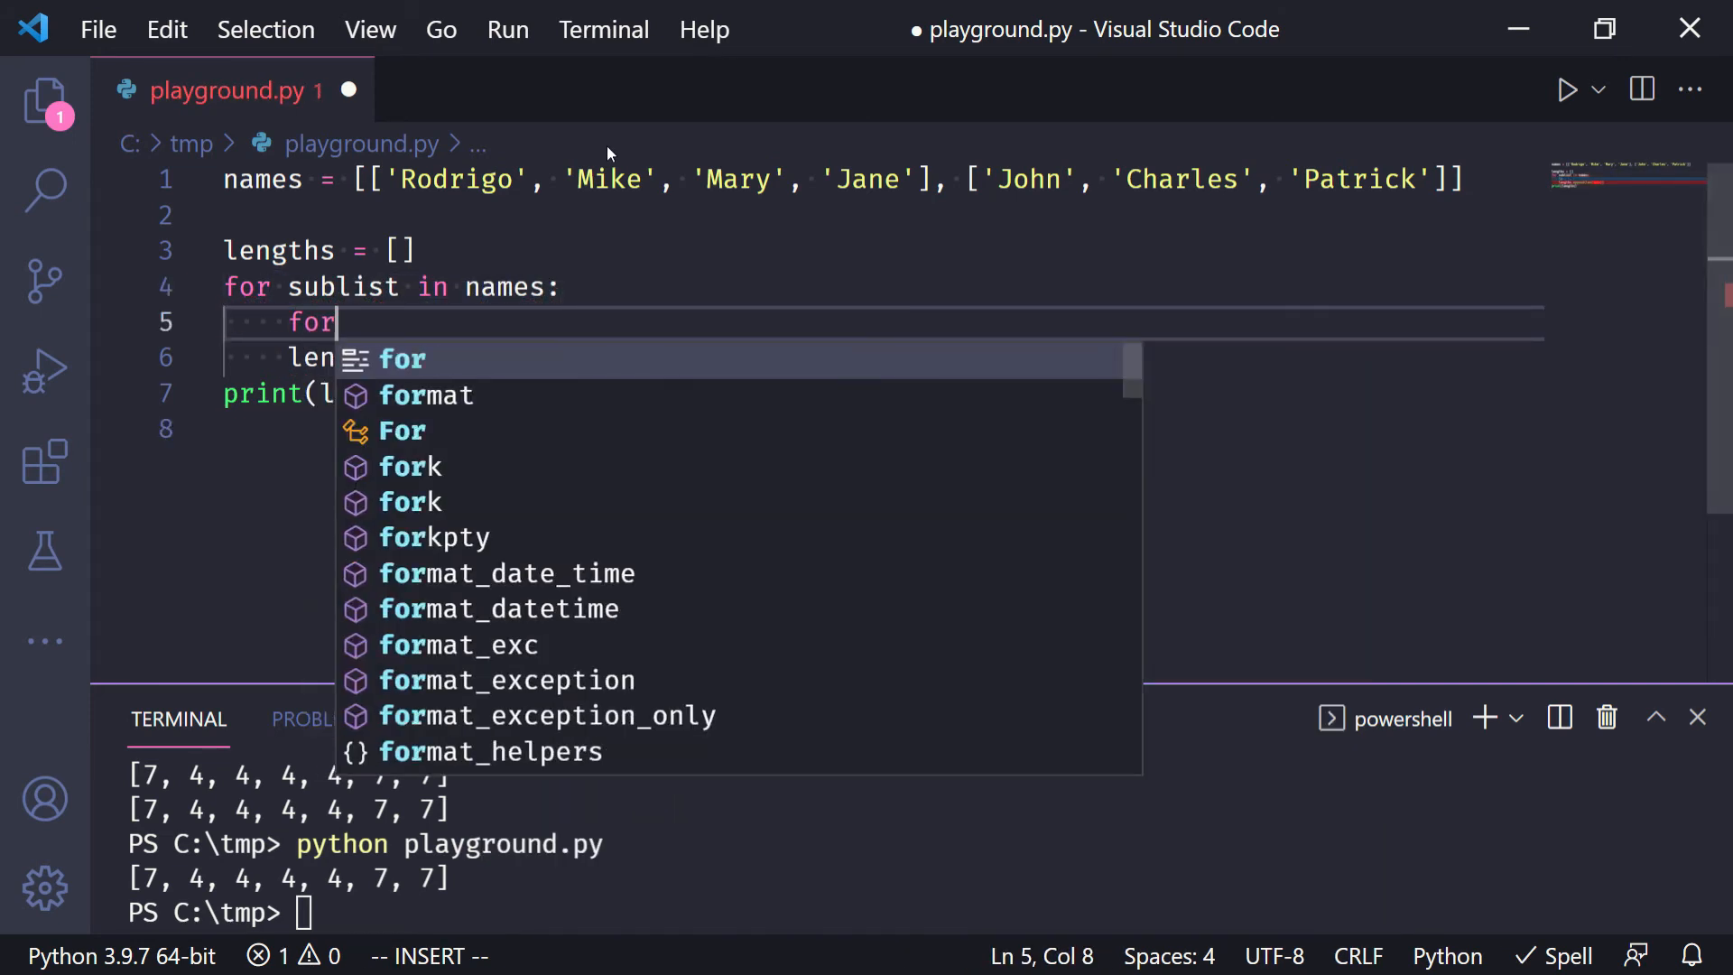
text(name in sublist:)
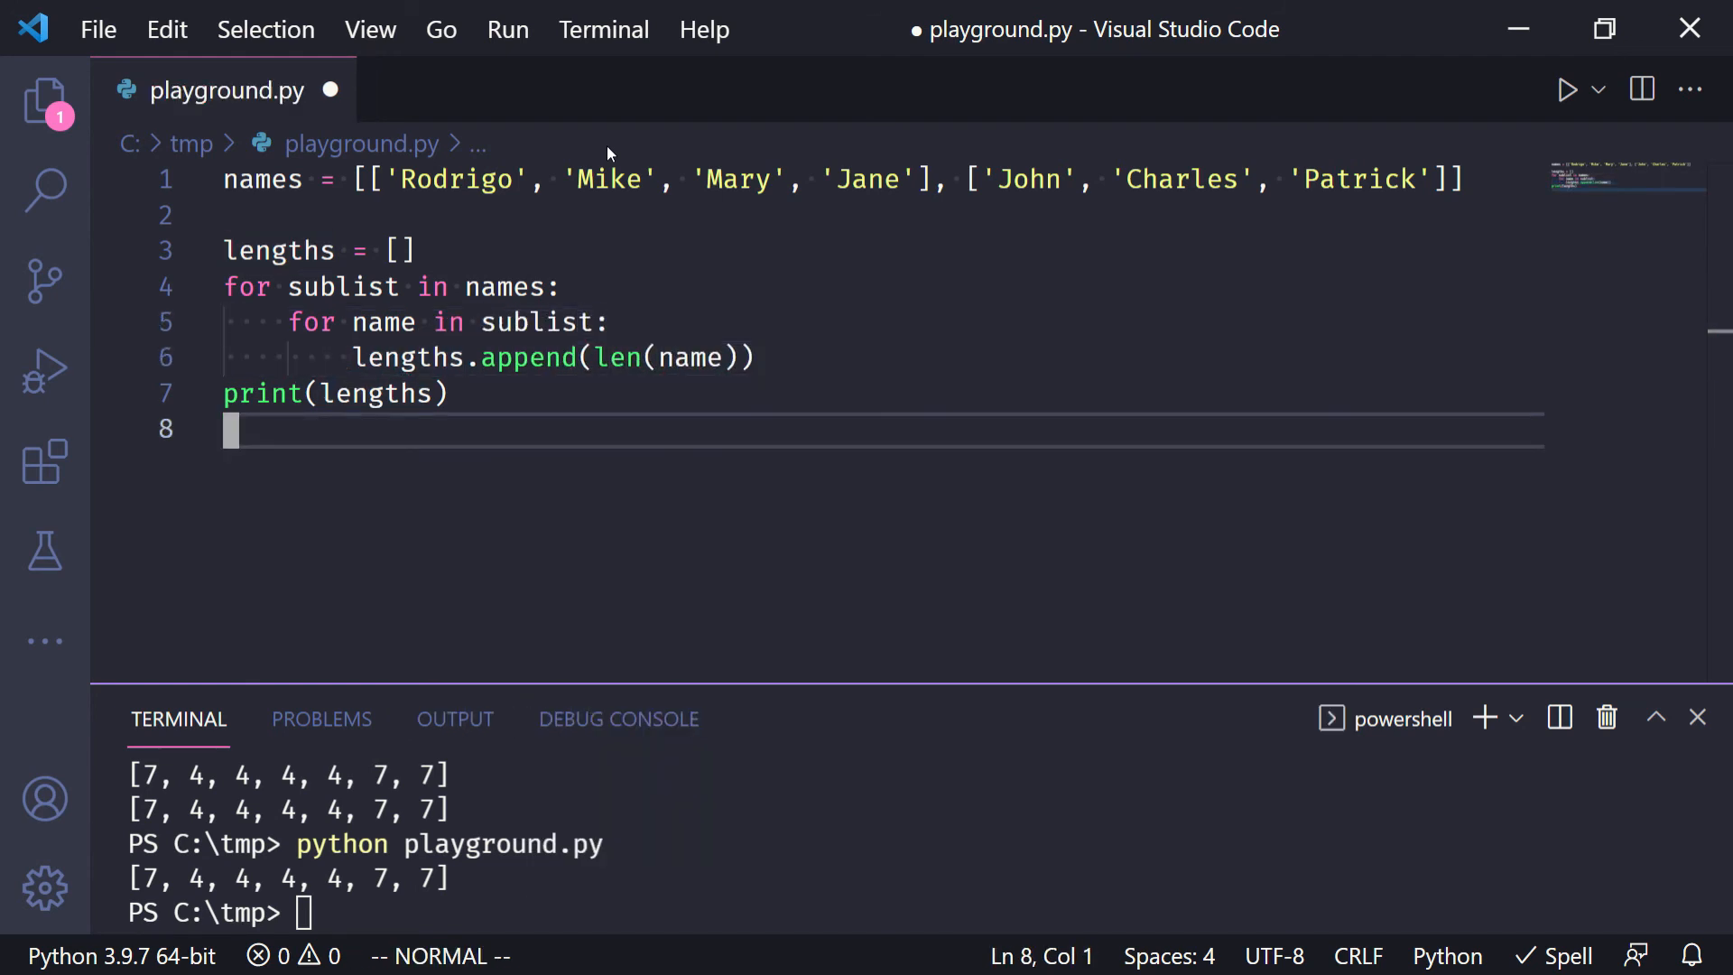
- Save the nested-loop script before rerunning it to confirm [7, 4, 4, 4, 4, 7, 7]
key(ctrl+s)
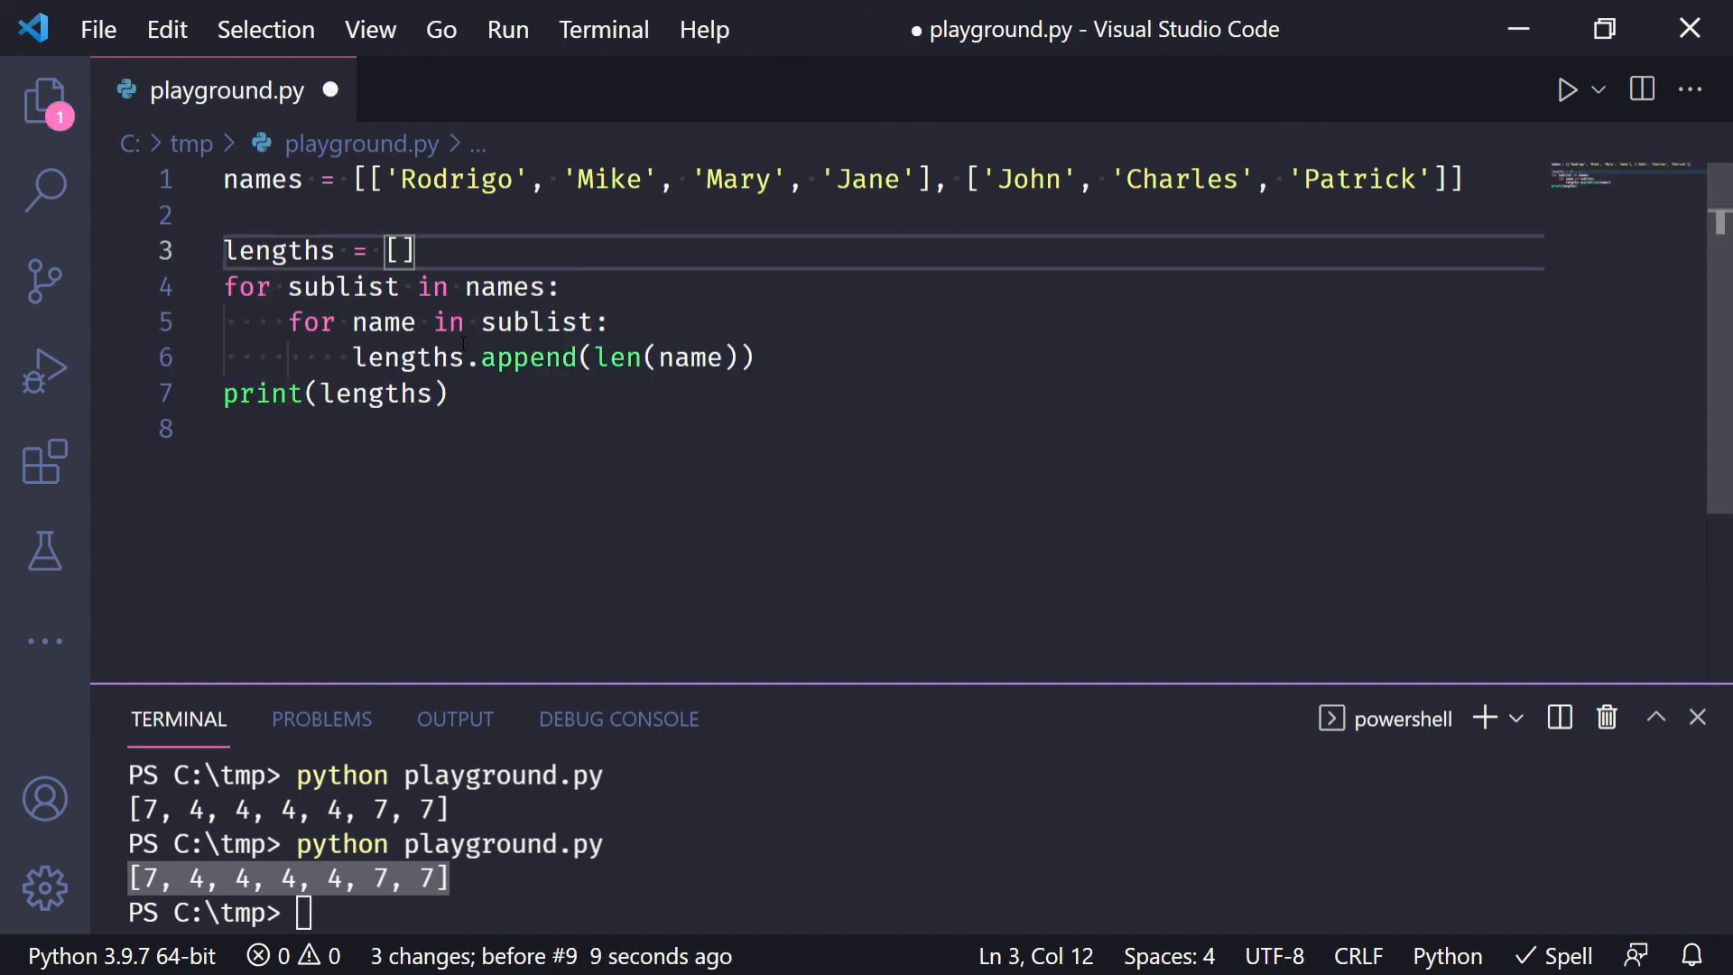
mouse_move(536, 321)
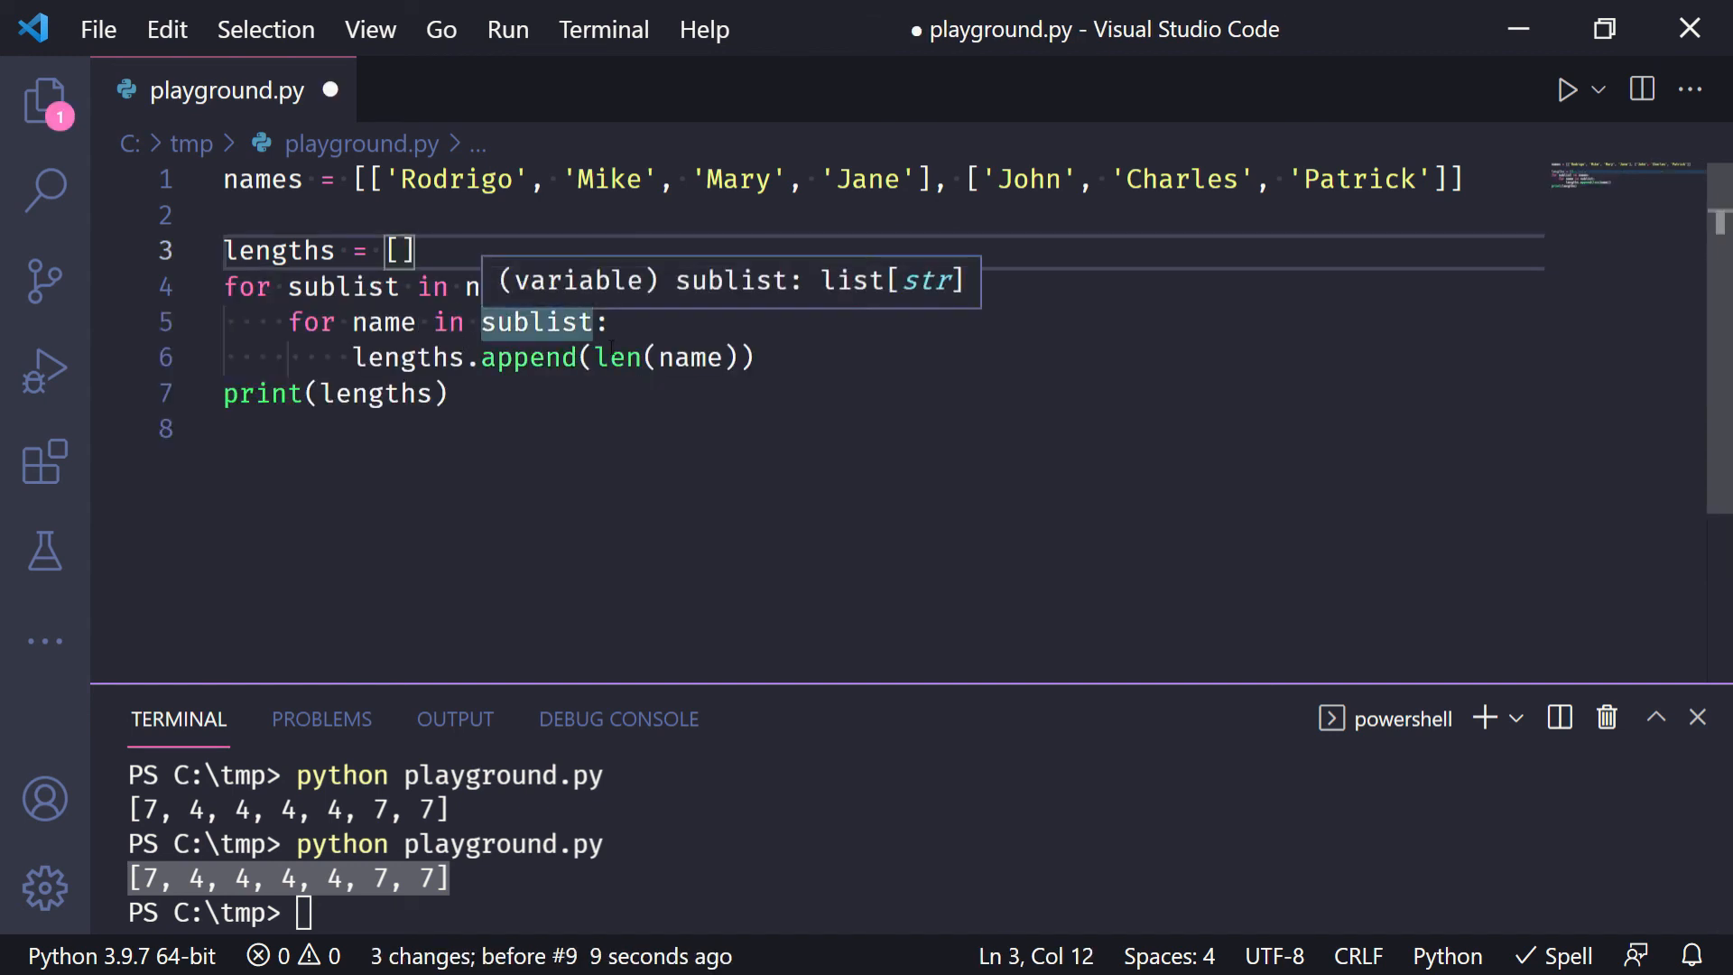